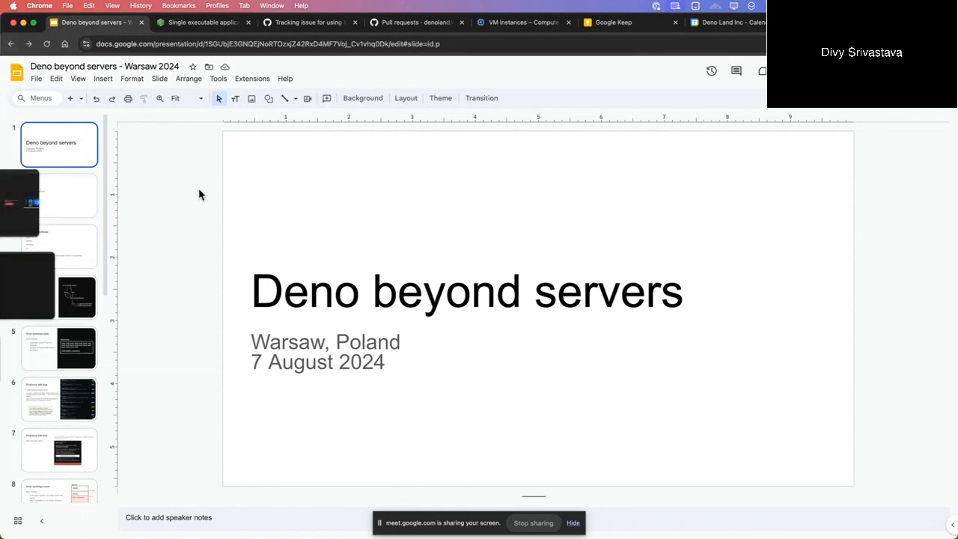
# - Go to the Topics slide listing intro, deno compile and webgpu windowing
pyautogui.click(60, 194)
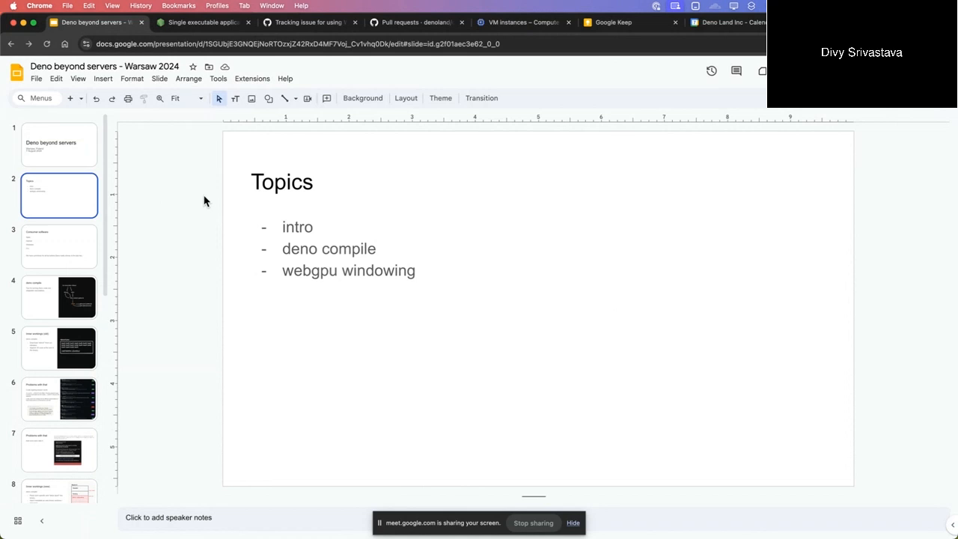
# - Advance to the Consumer software slide listing Apps, Games, Websites and CLI
pyautogui.click(60, 246)
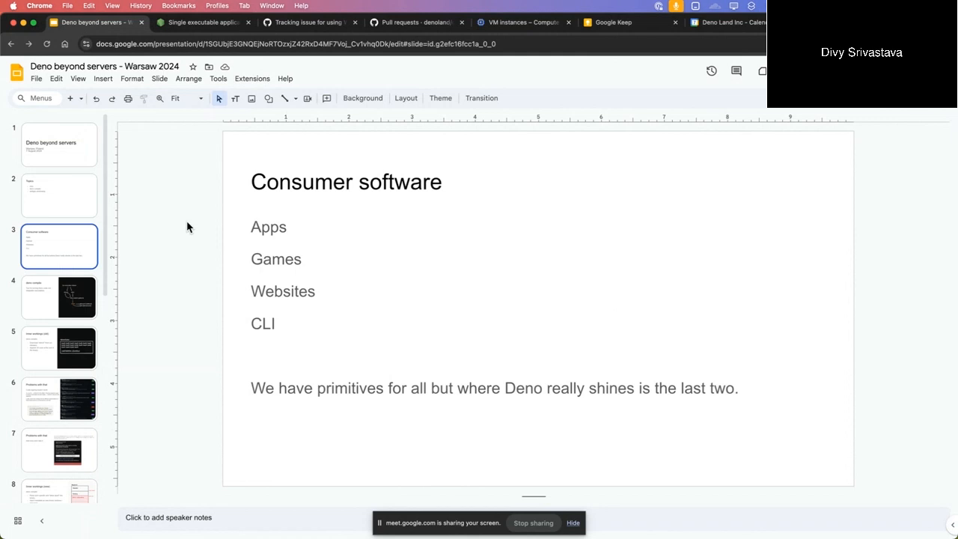
# - Advance to the deno compile slide with its release-to-executable diagram
pyautogui.click(60, 297)
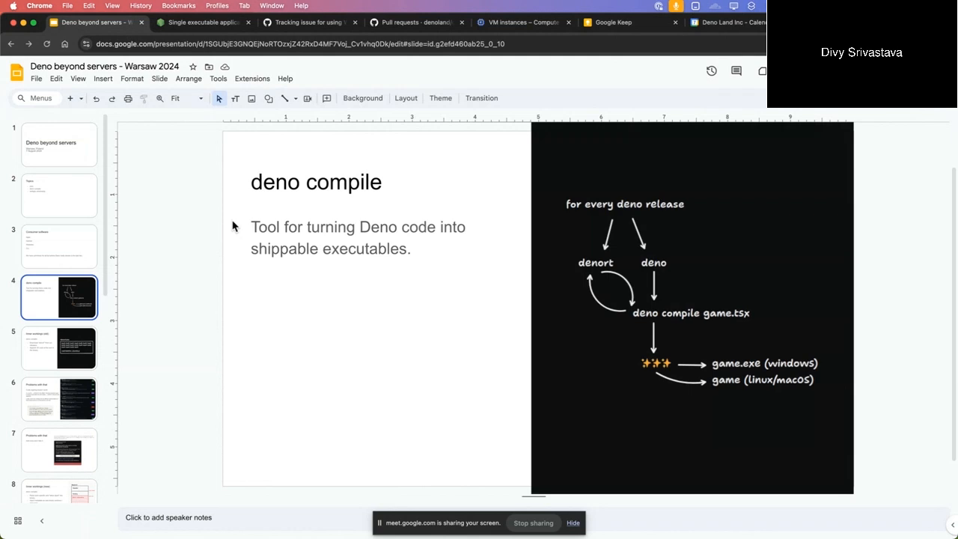
pyautogui.moveTo(121, 257)
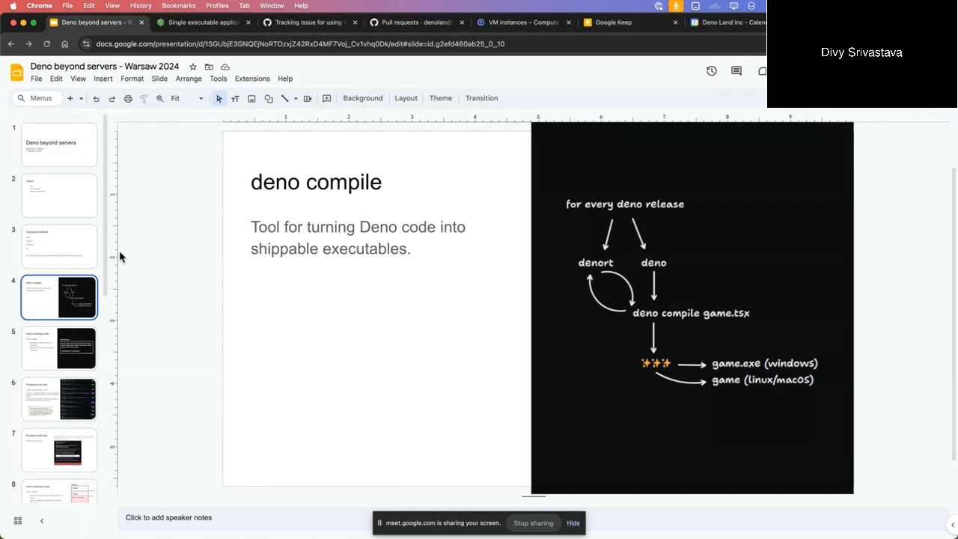
# - Advance to the Inner workings (old) slide explaining the denort binary
pyautogui.click(58, 348)
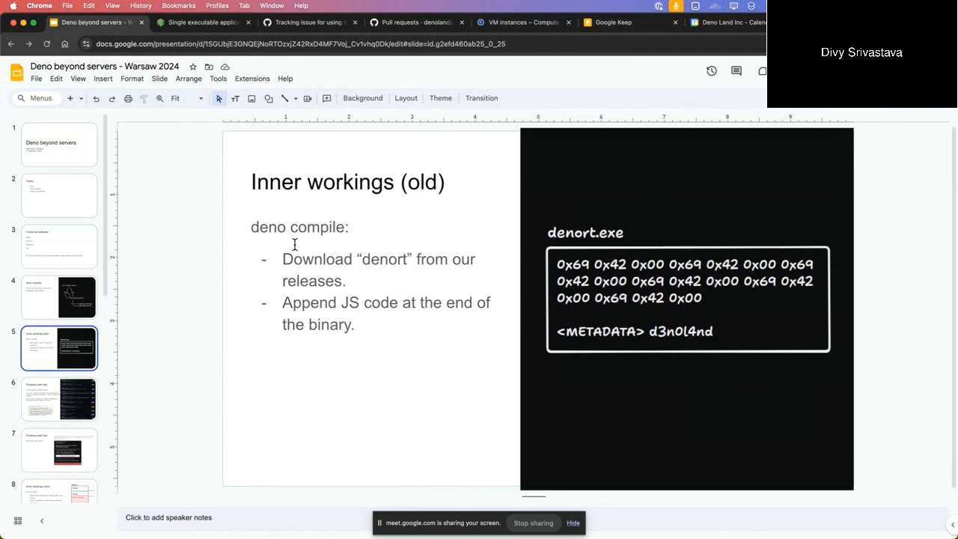
# - Advance through the code signing problems slide to the Anti-virus don't like it slide
pyautogui.click(60, 398)
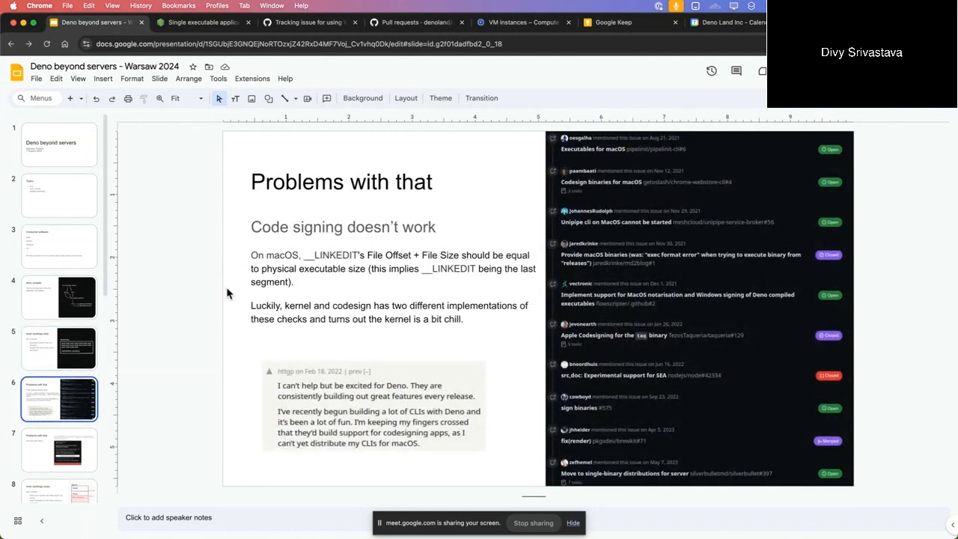
pyautogui.moveTo(200, 292)
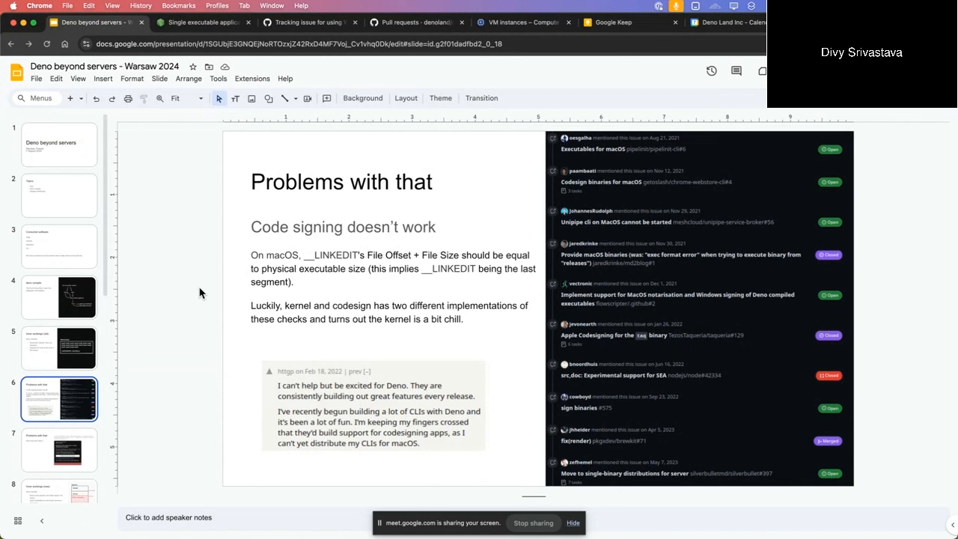
pyautogui.click(58, 449)
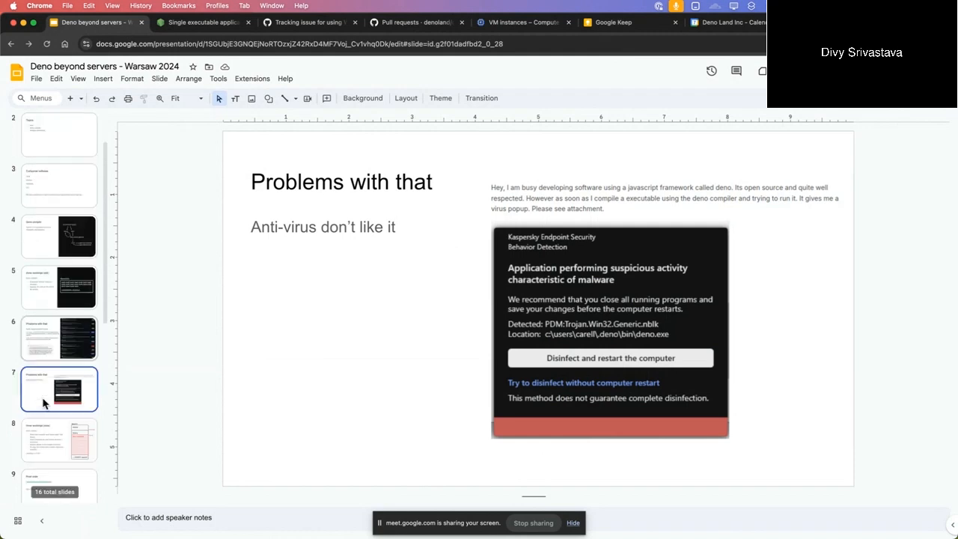
pyautogui.click(58, 437)
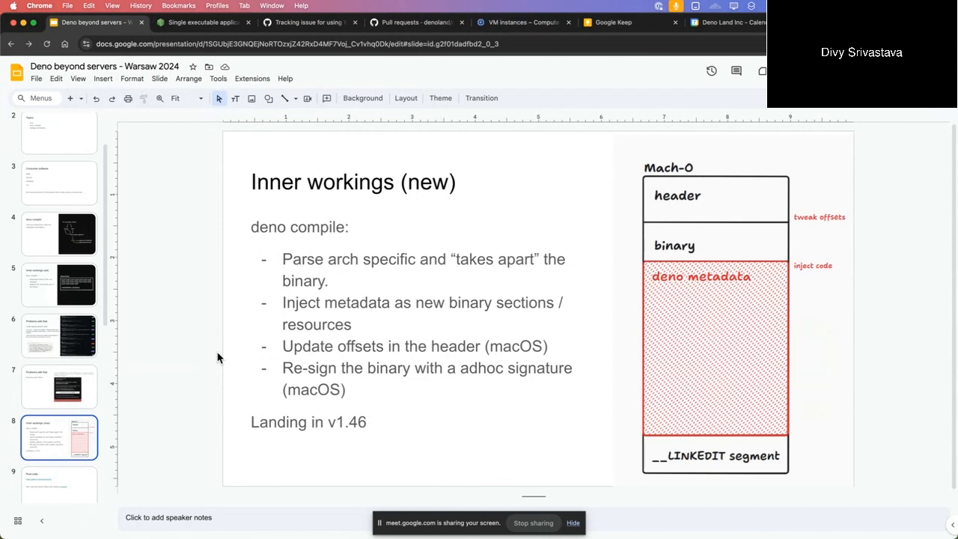
pyautogui.moveTo(66, 416)
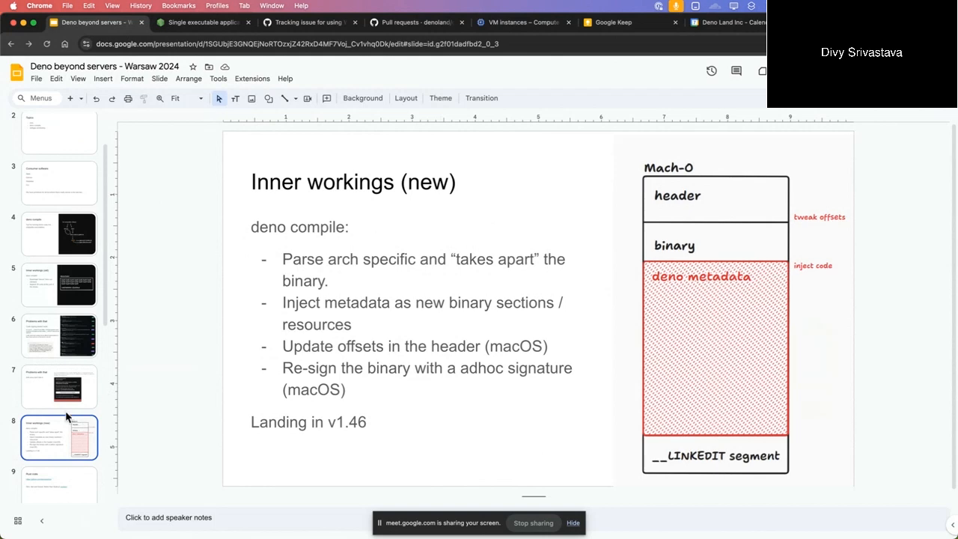
# - Scroll the slide filmstrip down while the Inner workings (new) slide is showing
pyautogui.scroll(-3)
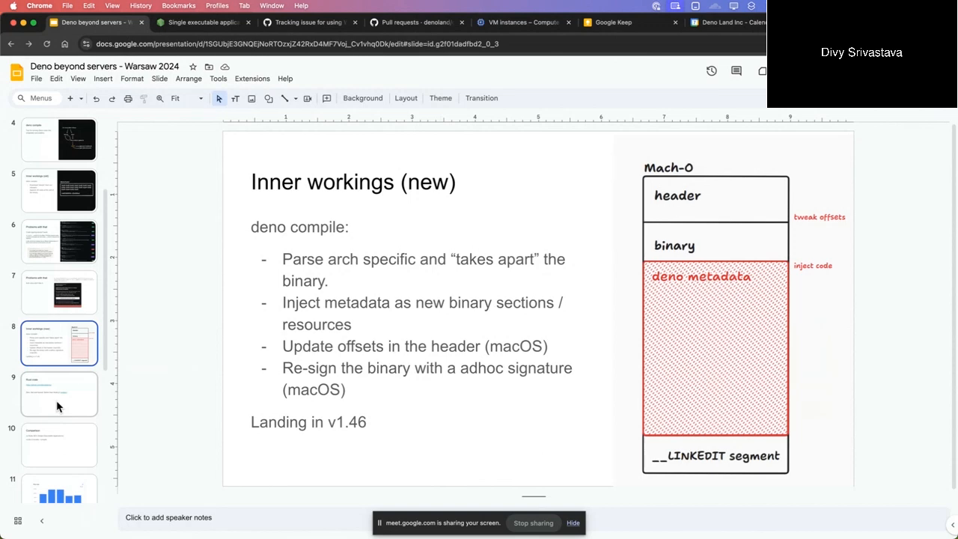
pyautogui.moveTo(60, 410)
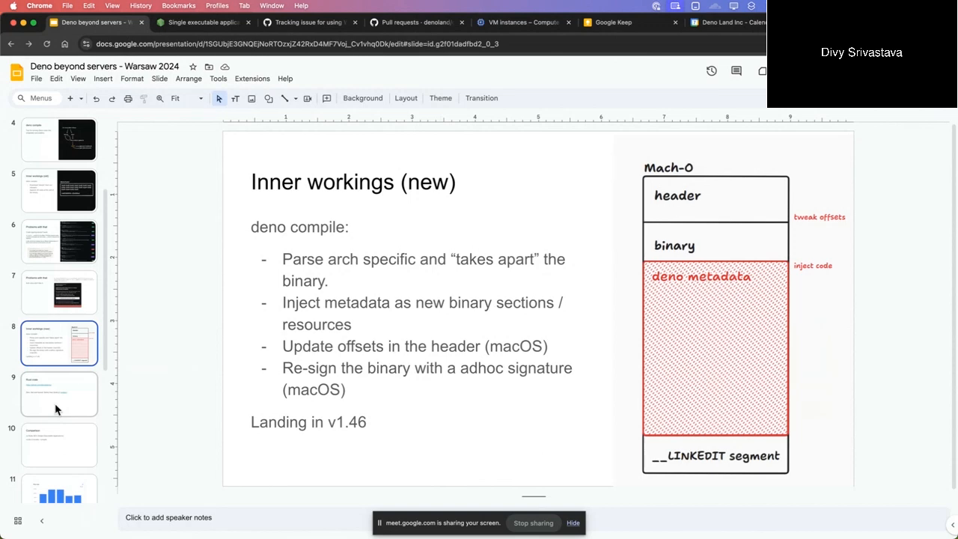
# - Show the Rust crate slide and follow its github.com/denoland/sui link to GitHub
pyautogui.click(60, 394)
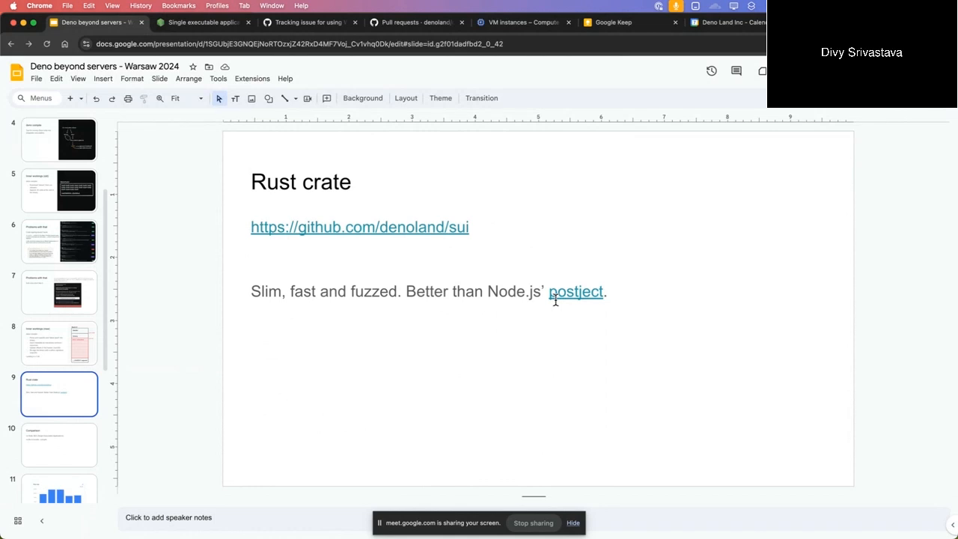
pyautogui.click(386, 227)
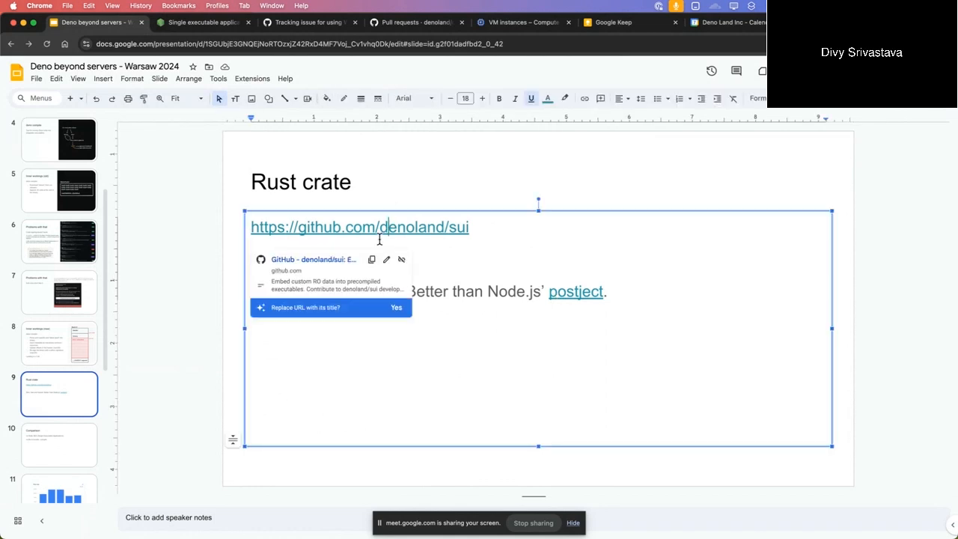
pyautogui.click(360, 227)
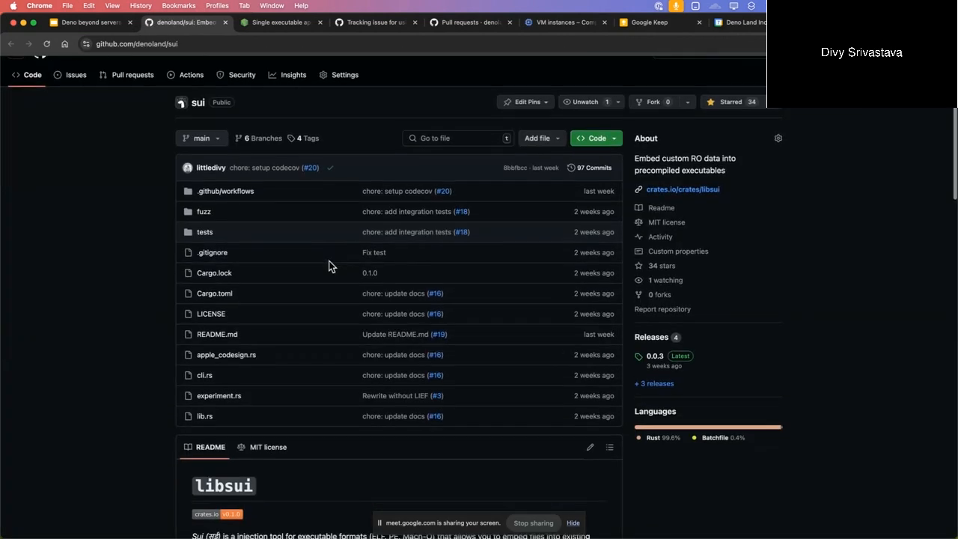
# - Return from the sui GitHub repo to the Rust crate slide and deselect the link box
pyautogui.click(89, 23)
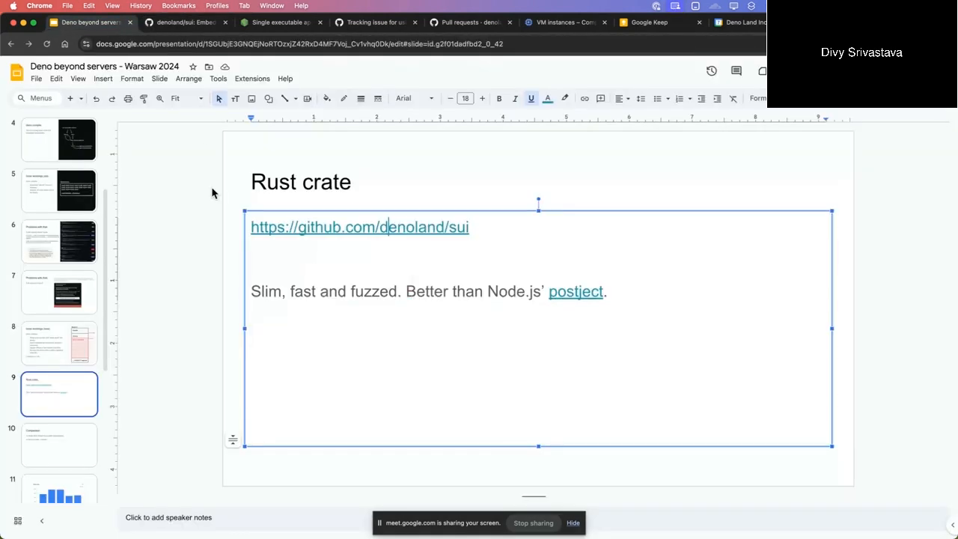
pyautogui.click(191, 230)
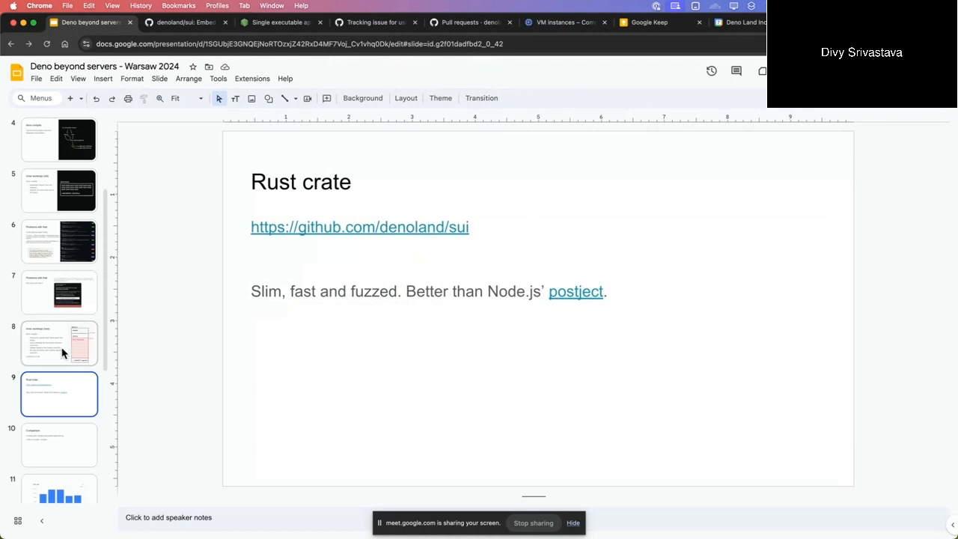
# - Show the Comparison slide on Node SEA and Bun, then head to the Node.js docs tab
pyautogui.click(60, 374)
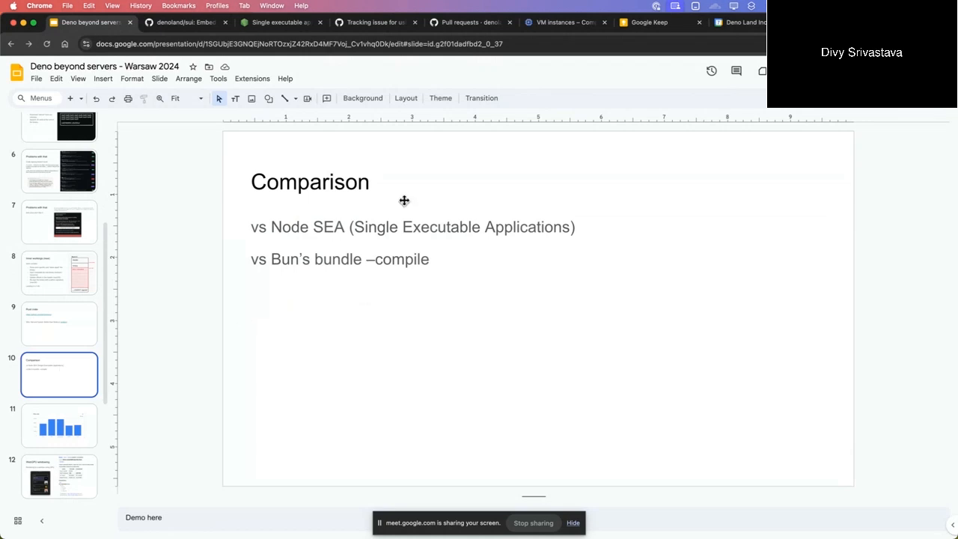
pyautogui.moveTo(432, 229)
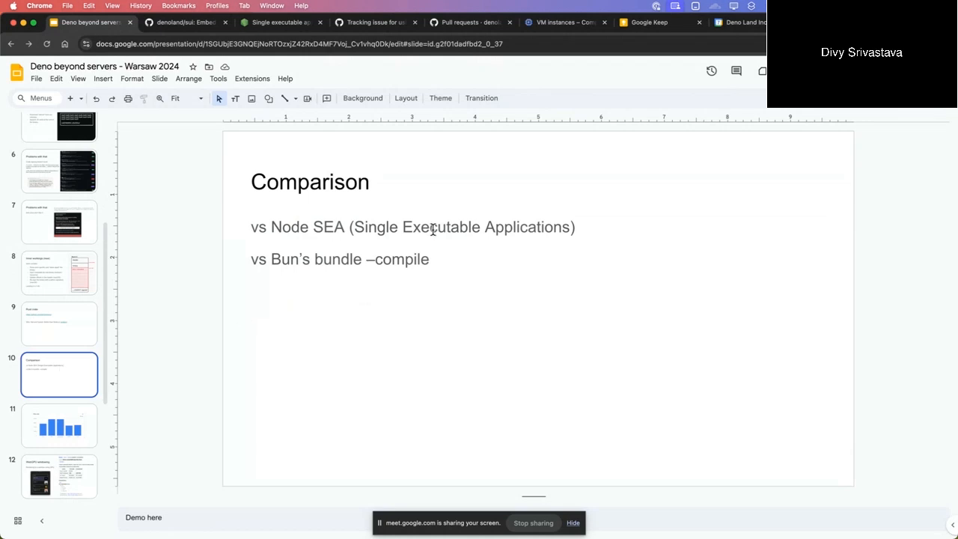
pyautogui.moveTo(620, 446)
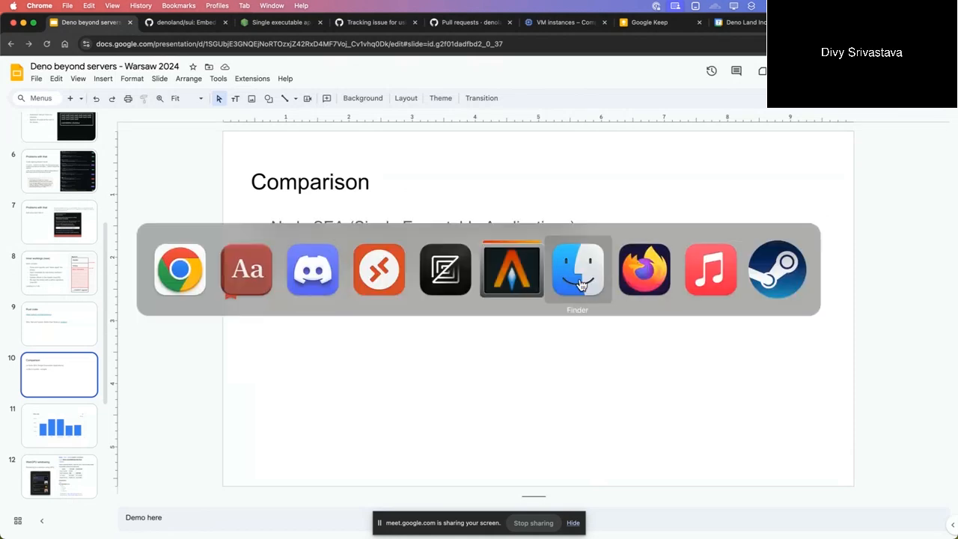
pyautogui.click(281, 22)
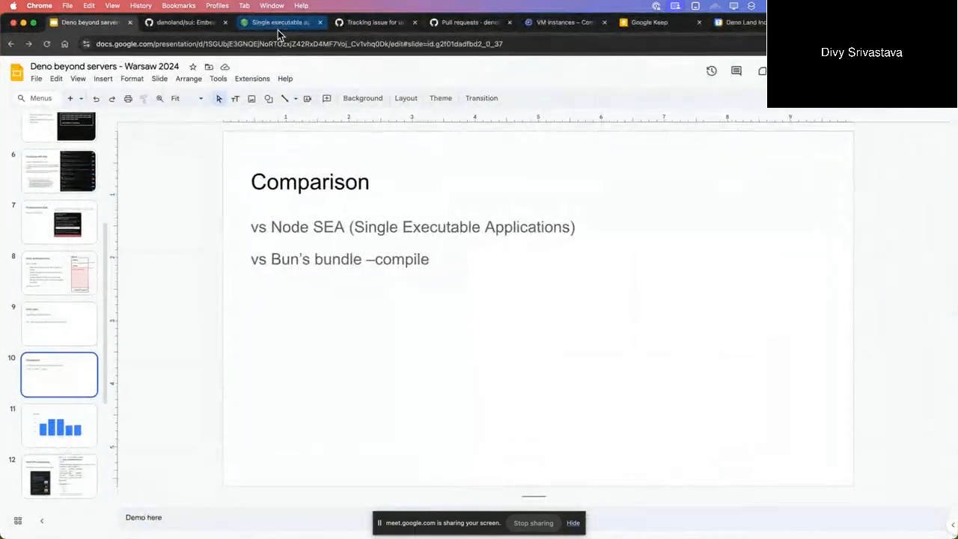
# - Walk through the Node.js single executable applications guide's build steps
pyautogui.click(281, 23)
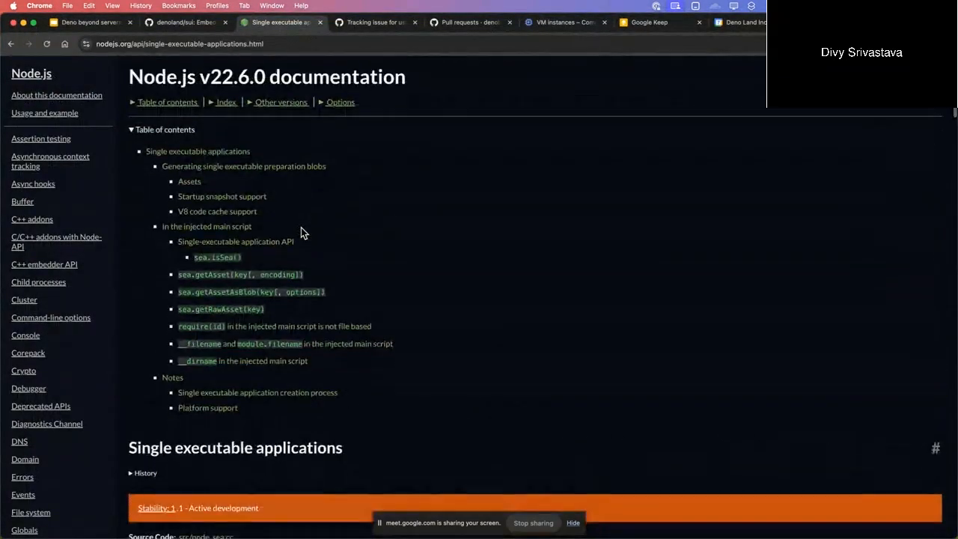
pyautogui.scroll(-3)
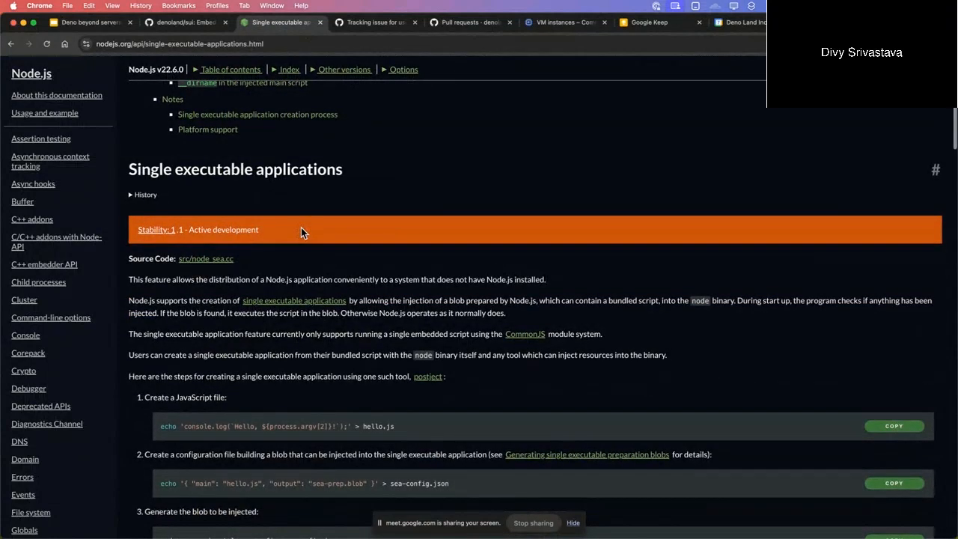
pyautogui.scroll(-3)
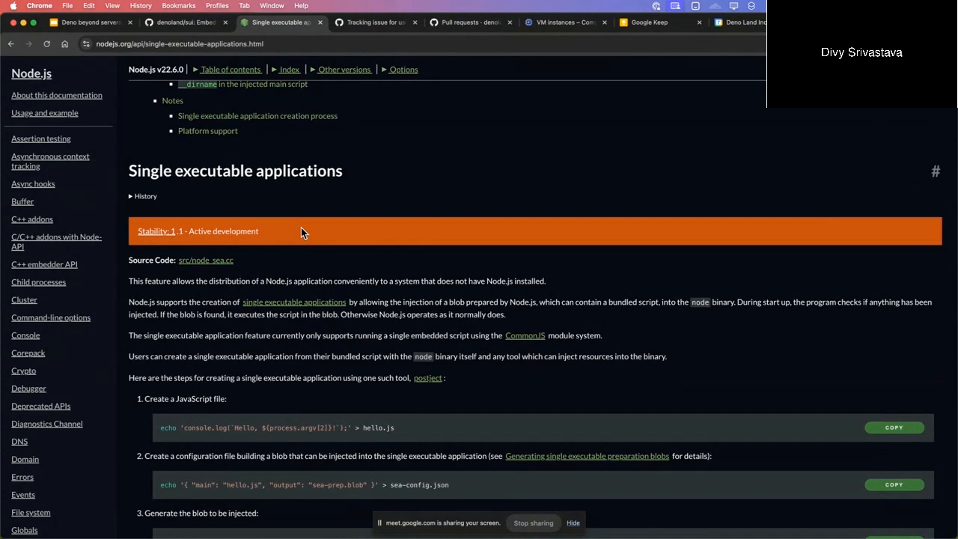
pyautogui.scroll(-3)
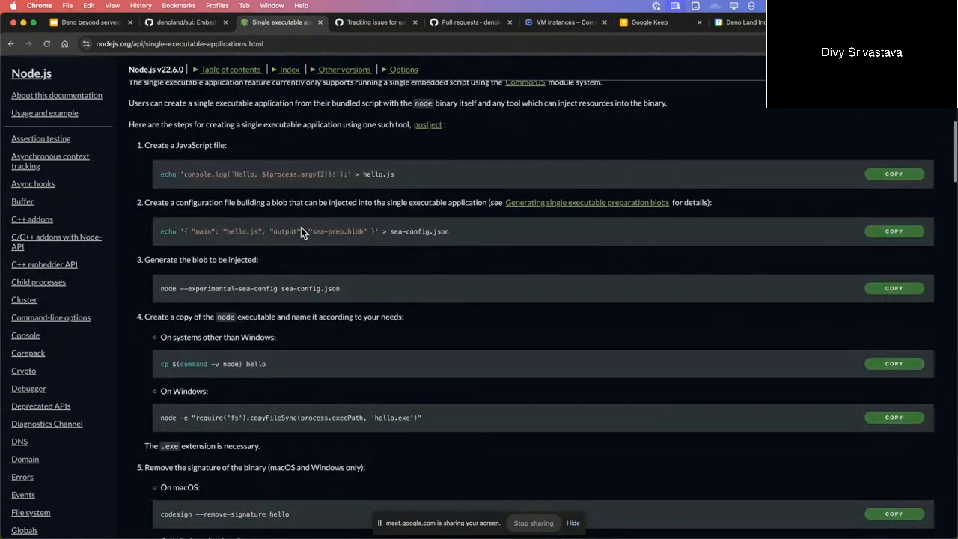
pyautogui.scroll(-3)
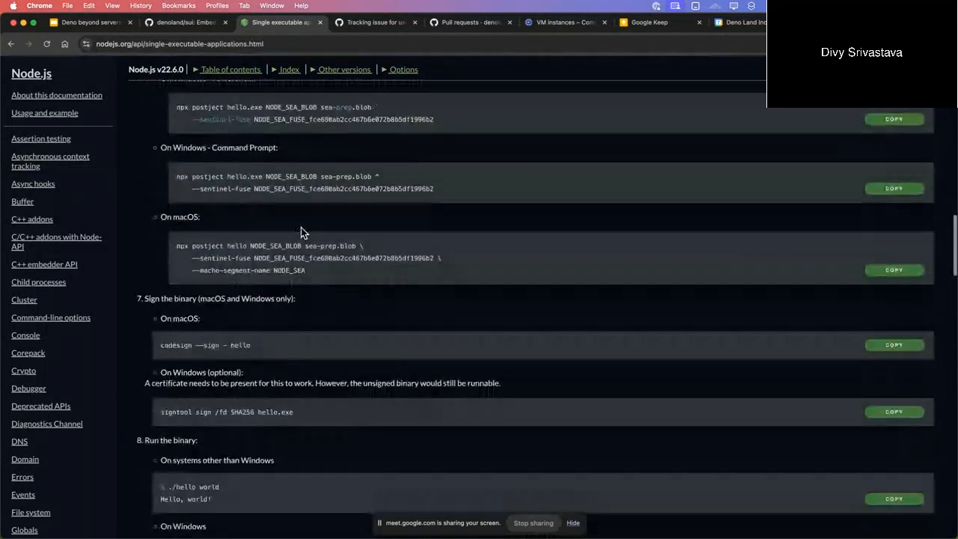
pyautogui.scroll(-3)
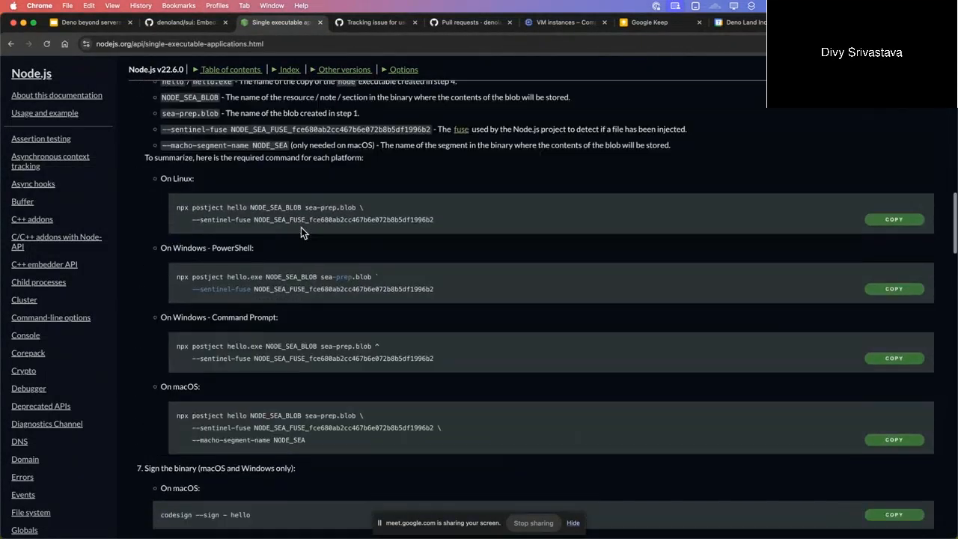
pyautogui.scroll(3)
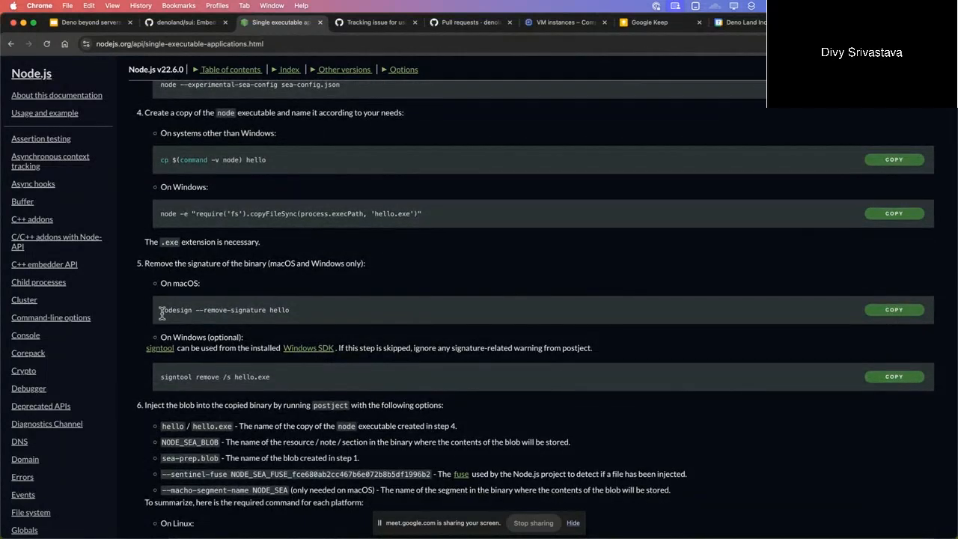
pyautogui.scroll(-3)
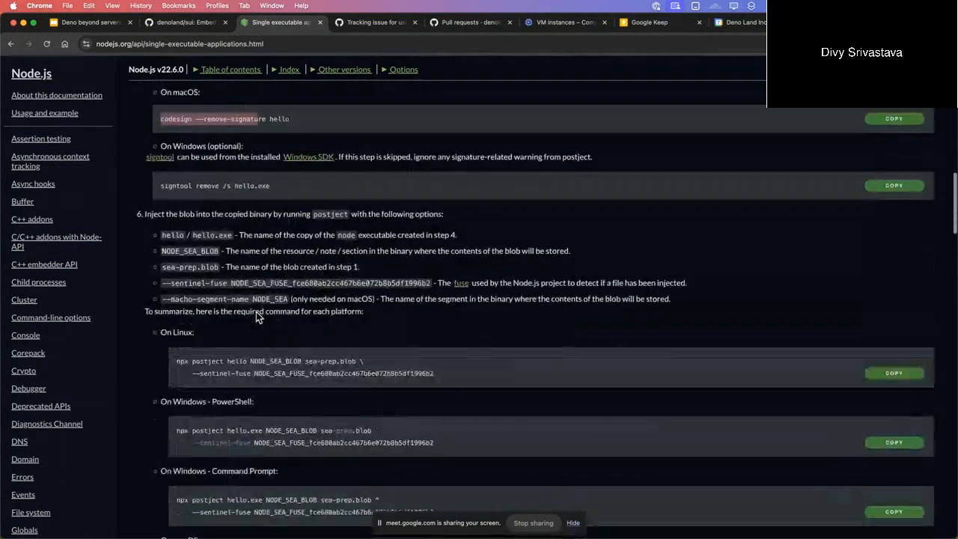
pyautogui.scroll(-3)
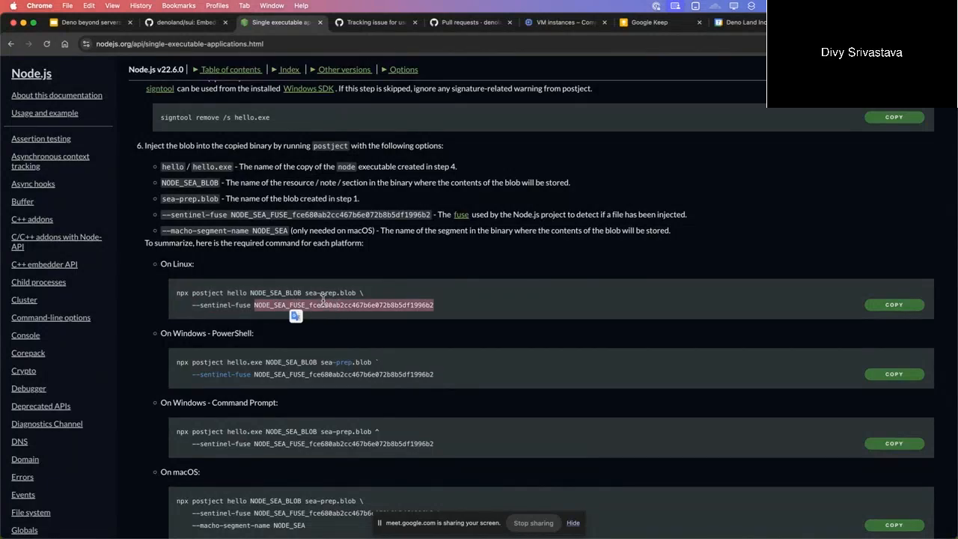
pyautogui.scroll(-3)
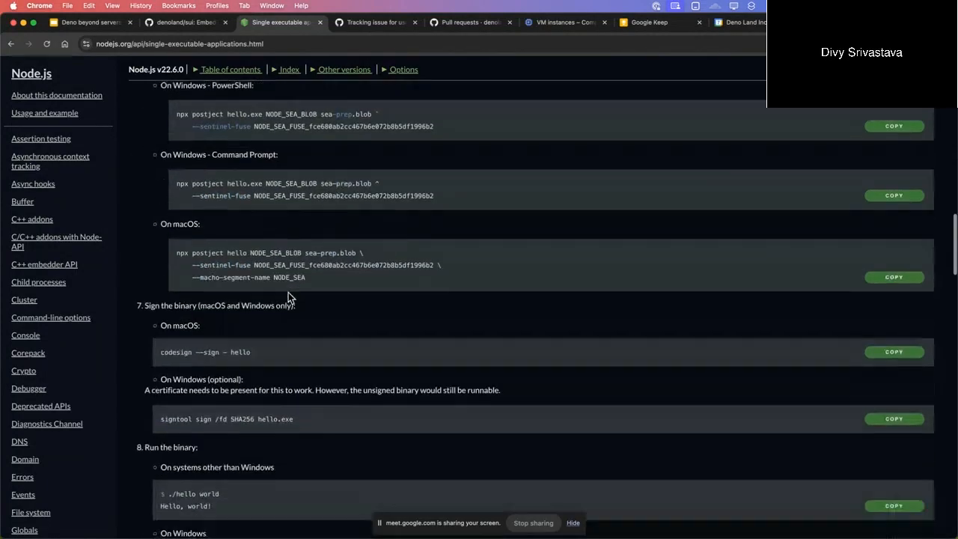
pyautogui.scroll(-3)
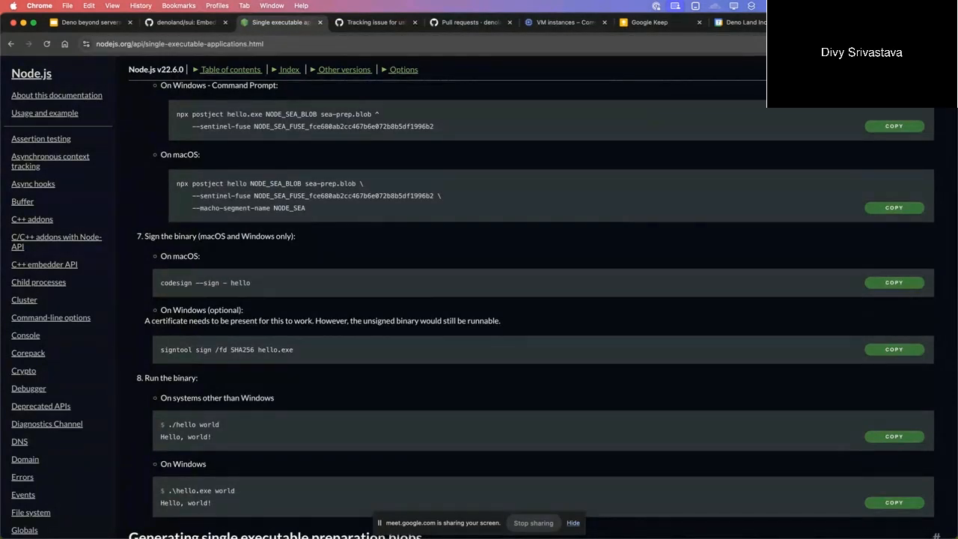
pyautogui.moveTo(650, 22)
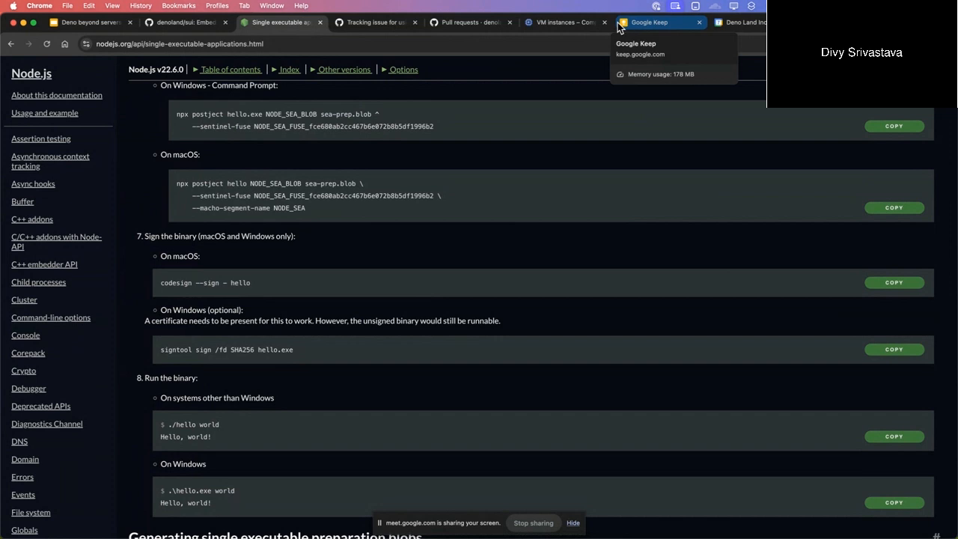
pyautogui.moveTo(296, 260)
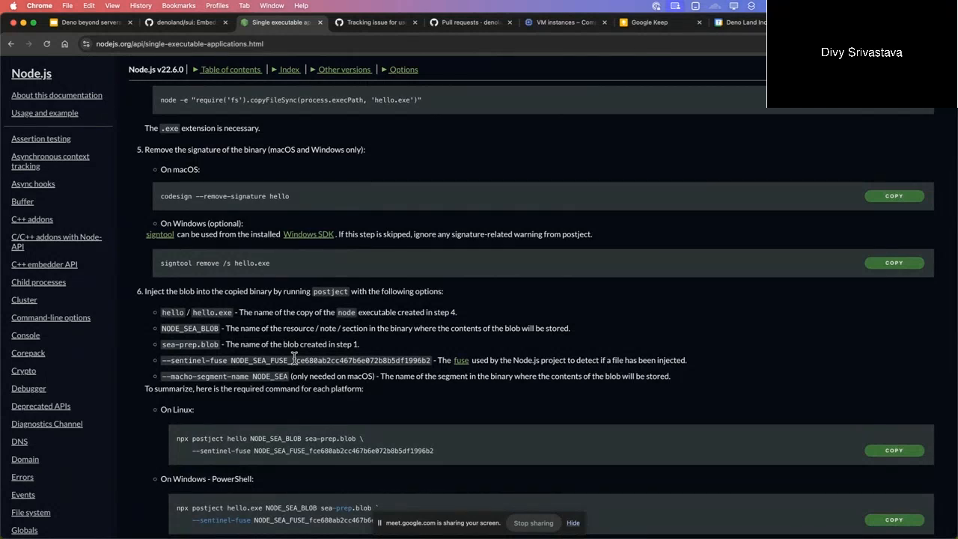
pyautogui.scroll(3)
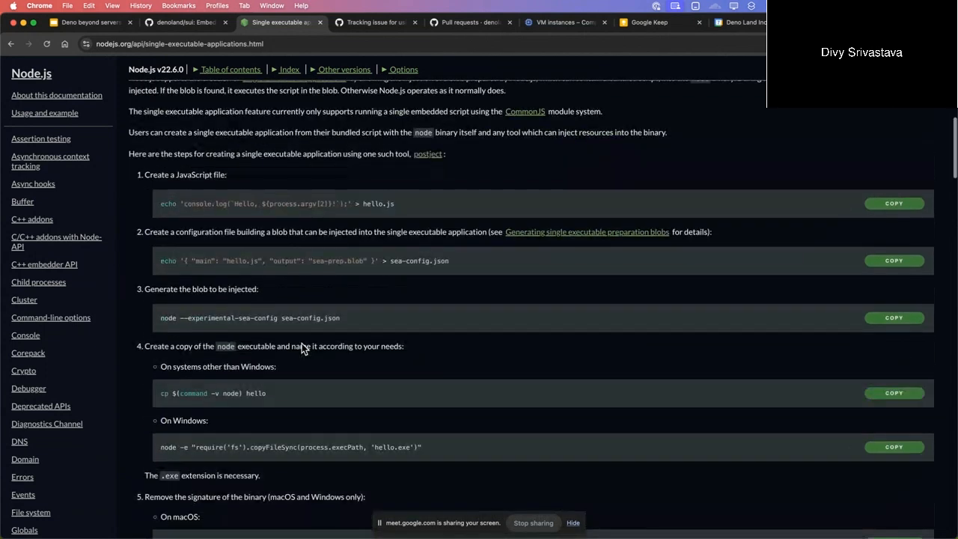
pyautogui.scroll(-3)
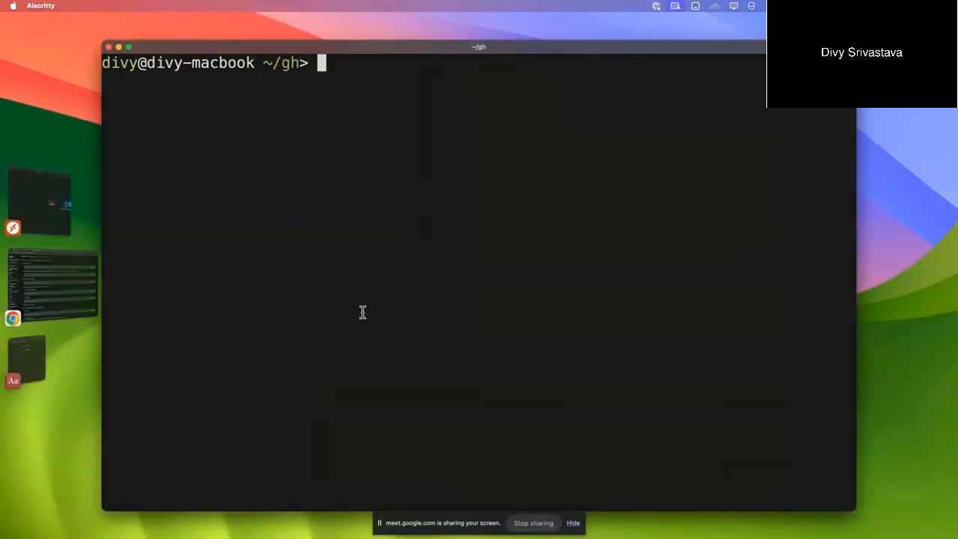
# - Create a demo-warsaw folder and change into it
pyautogui.write('mkdir troodon')
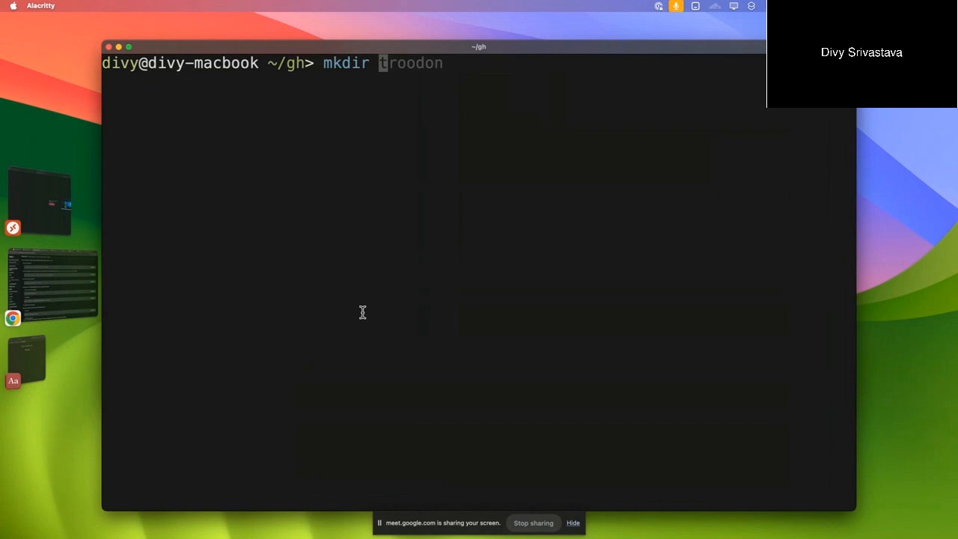
pyautogui.write('demo')
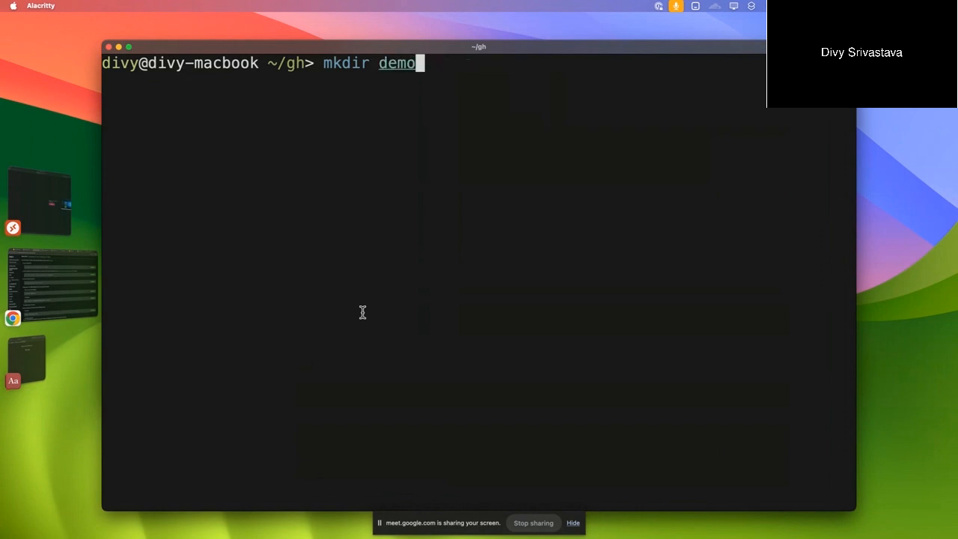
pyautogui.write('-warsaw')
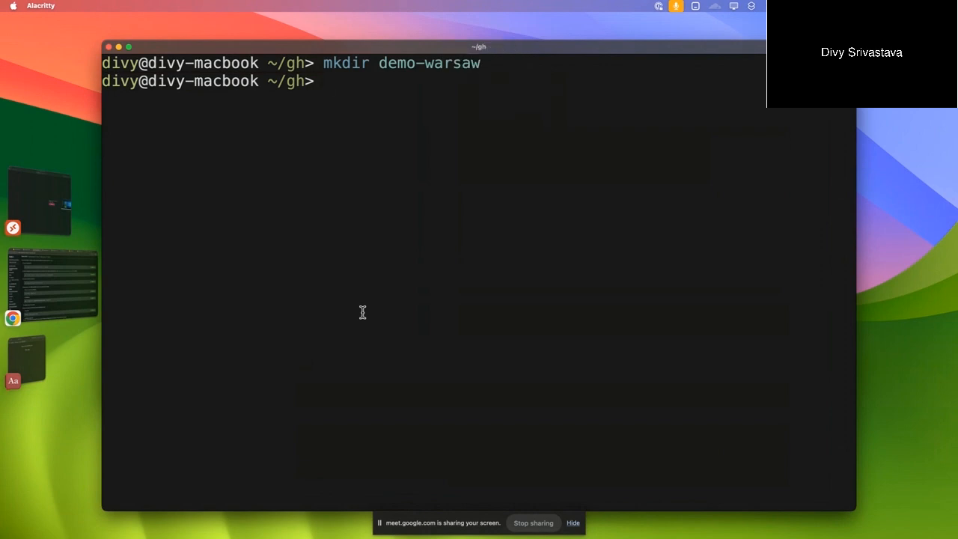
pyautogui.write('cd demo-warsaw/')
pyautogui.write('ls')
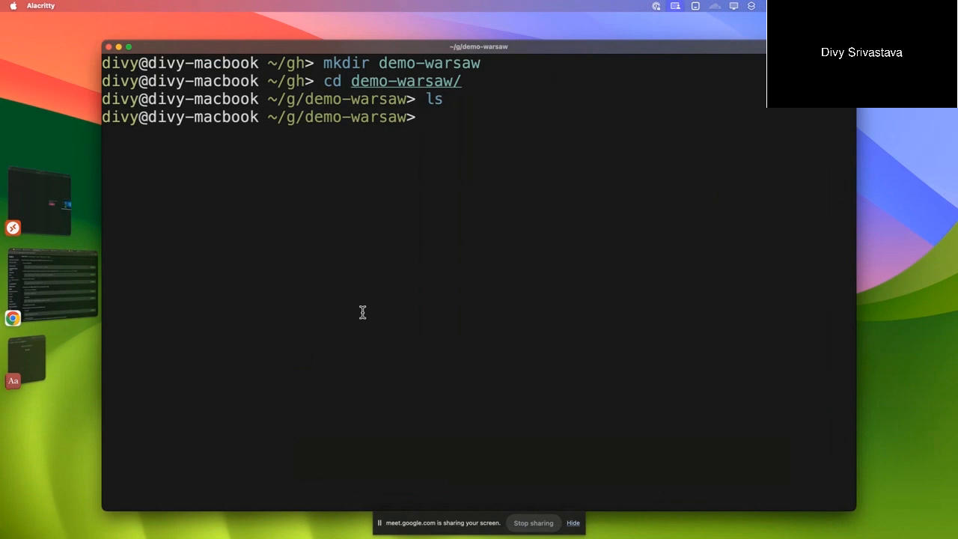
# - Write a console Hello World in main.js with vim and compile it with deno compile main.js
pyautogui.write('vim main.ts')
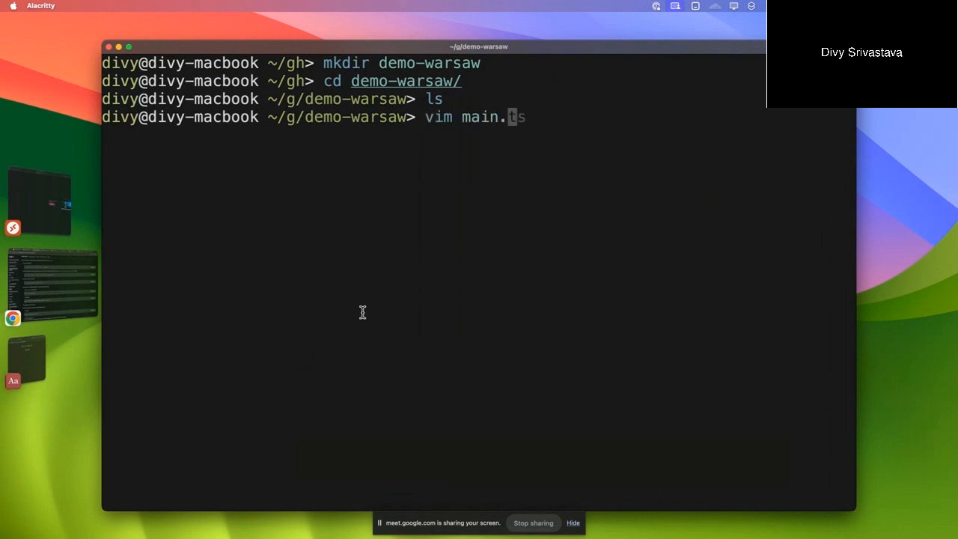
pyautogui.write('conso')
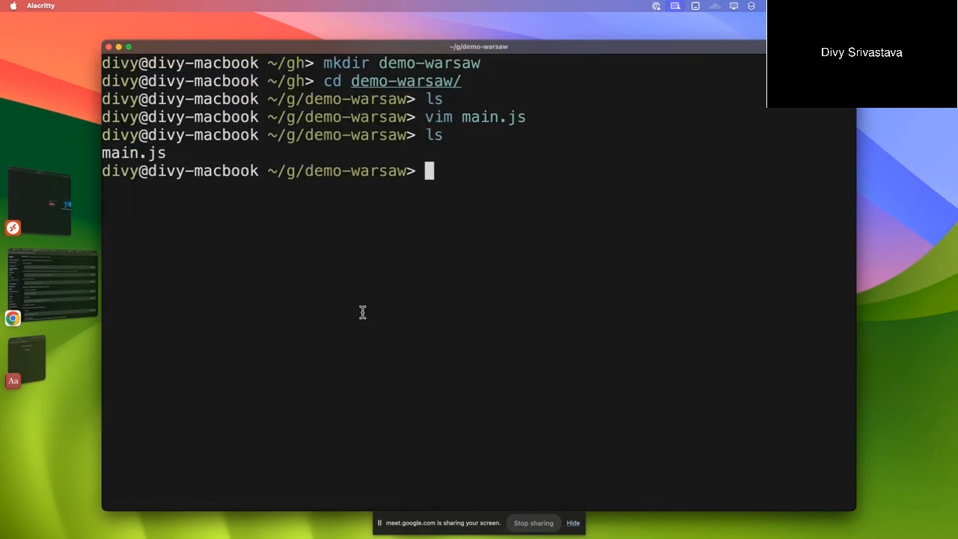
pyautogui.write('deno compi')
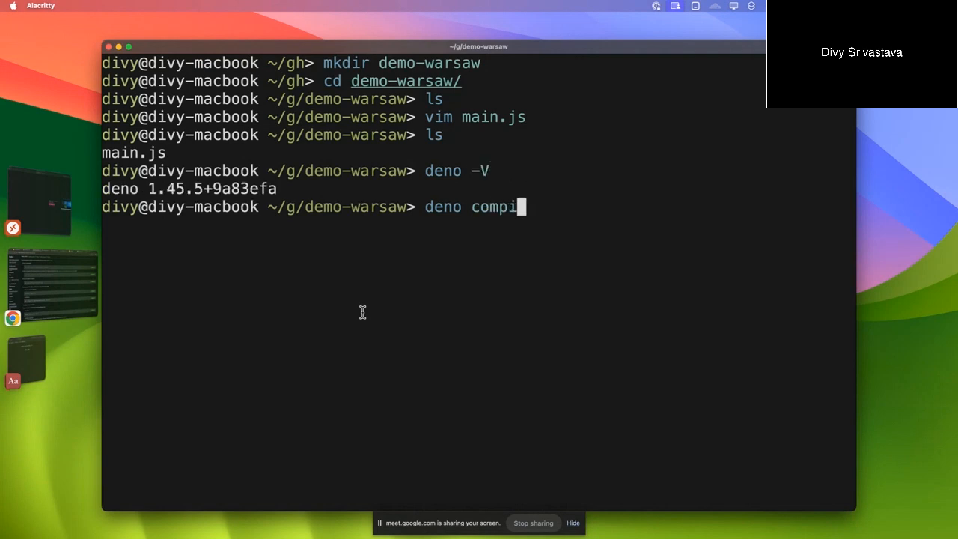
pyautogui.write('le main.js')
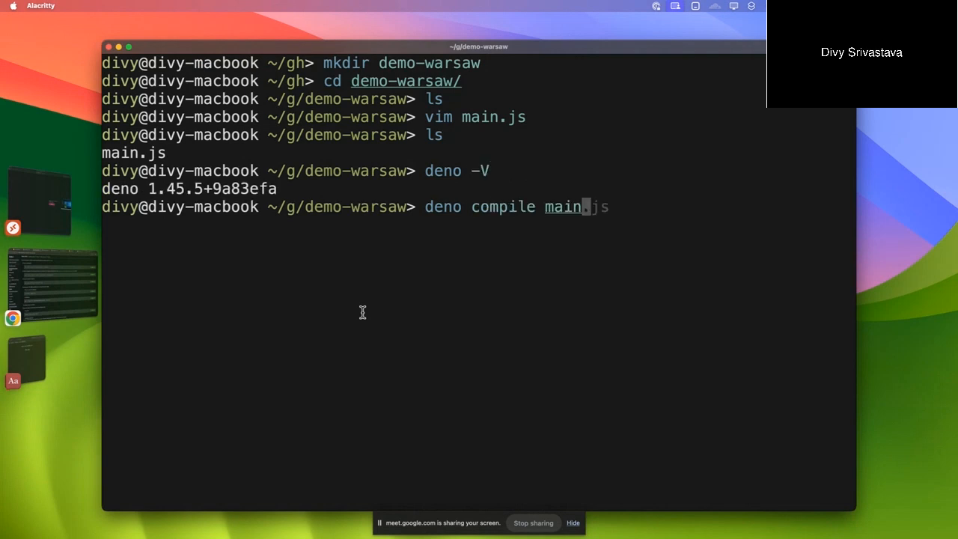
pyautogui.press('Return')
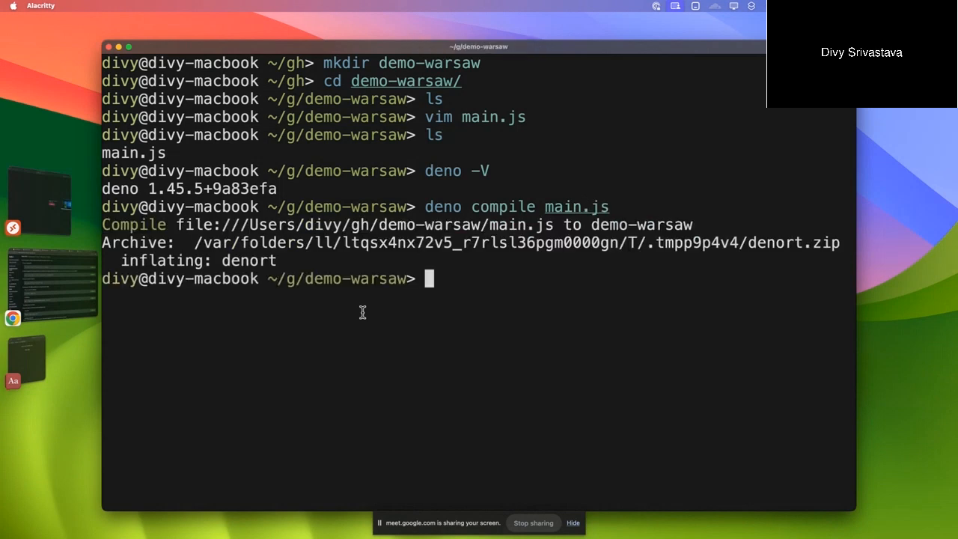
# - Run ./demo-warsaw, then inspect its signature with codesign -v -d ./demo-warsaw
pyautogui.write('./demo-warsaw')
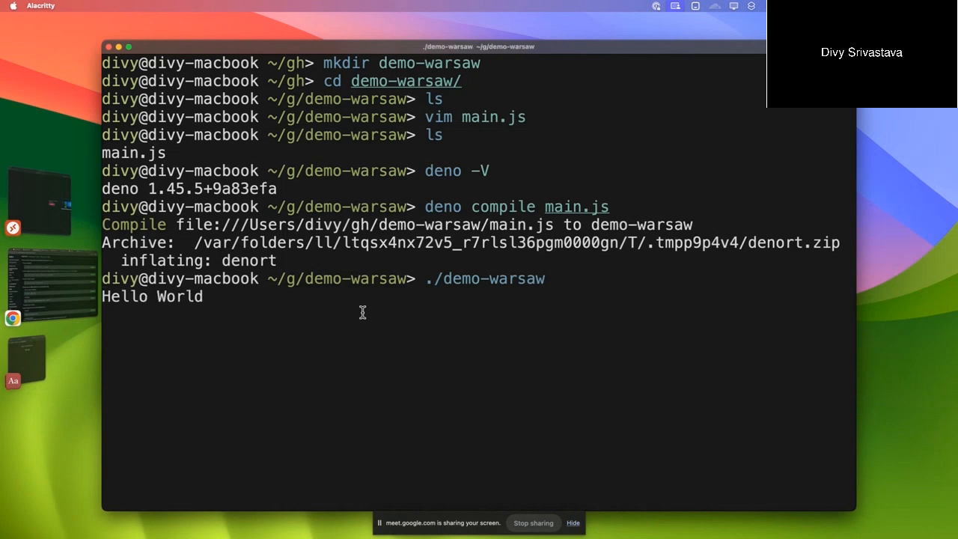
pyautogui.write('./demo-warsaw')
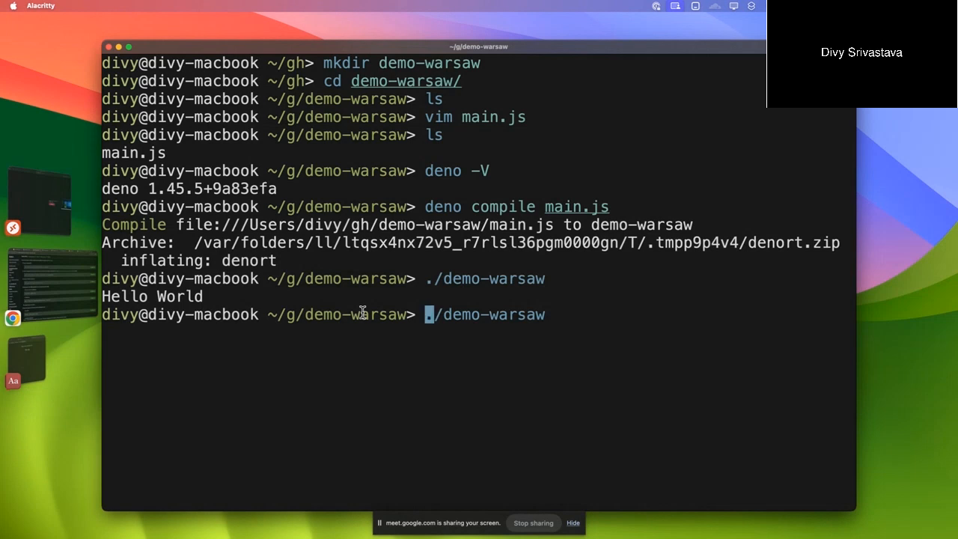
pyautogui.write('codesign -v')
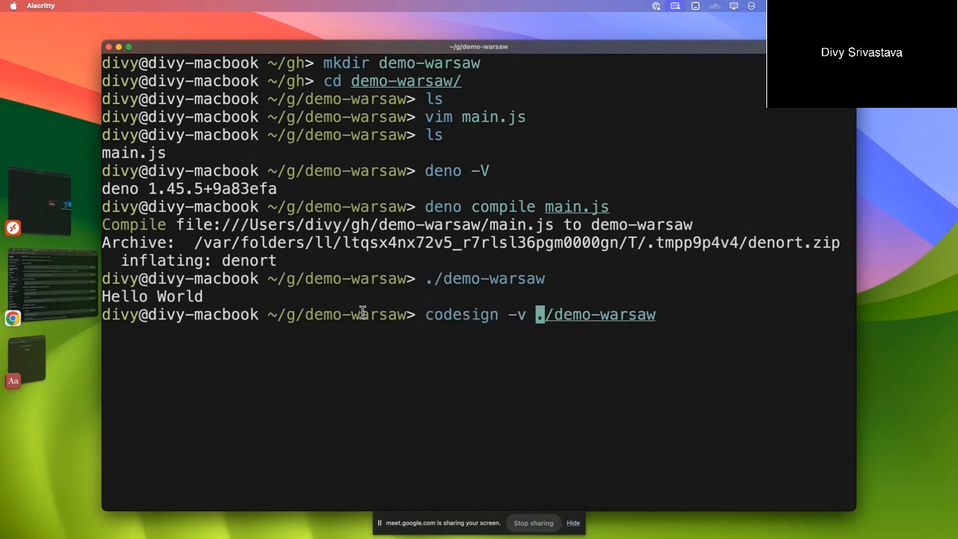
pyautogui.write('-d --')
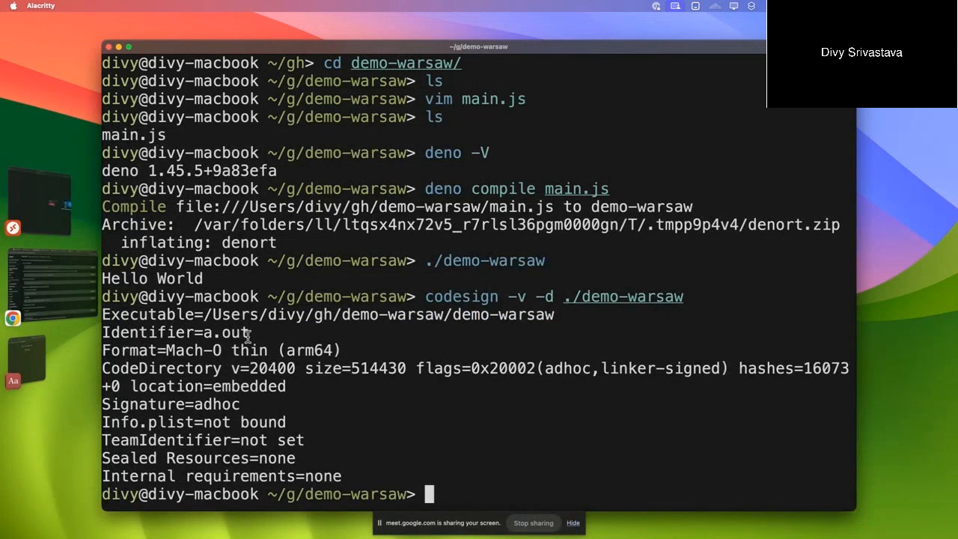
pyautogui.moveTo(581, 389)
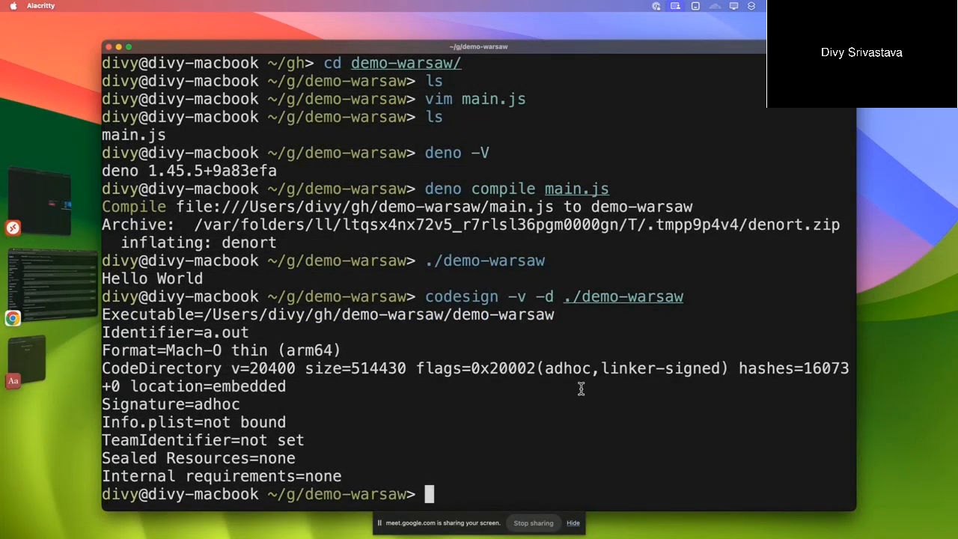
# - Highlight the adhoc linker-signed flag in the output and list the folder contents
pyautogui.doubleClick(569, 368)
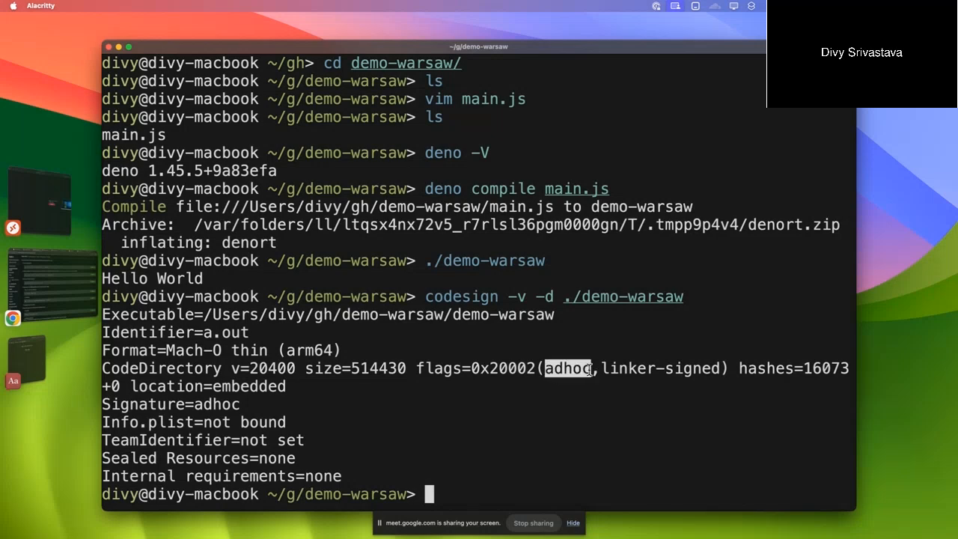
pyautogui.moveTo(616, 383)
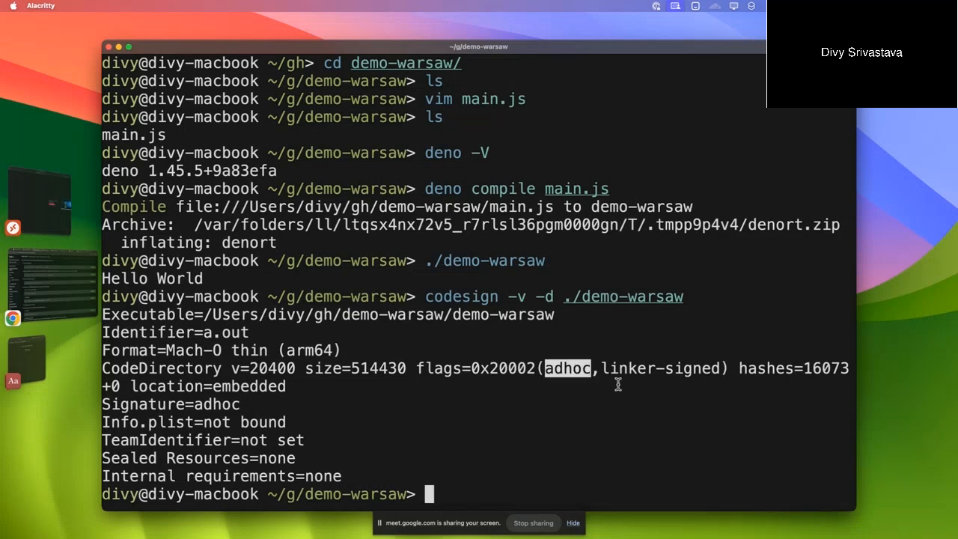
pyautogui.moveTo(339, 283)
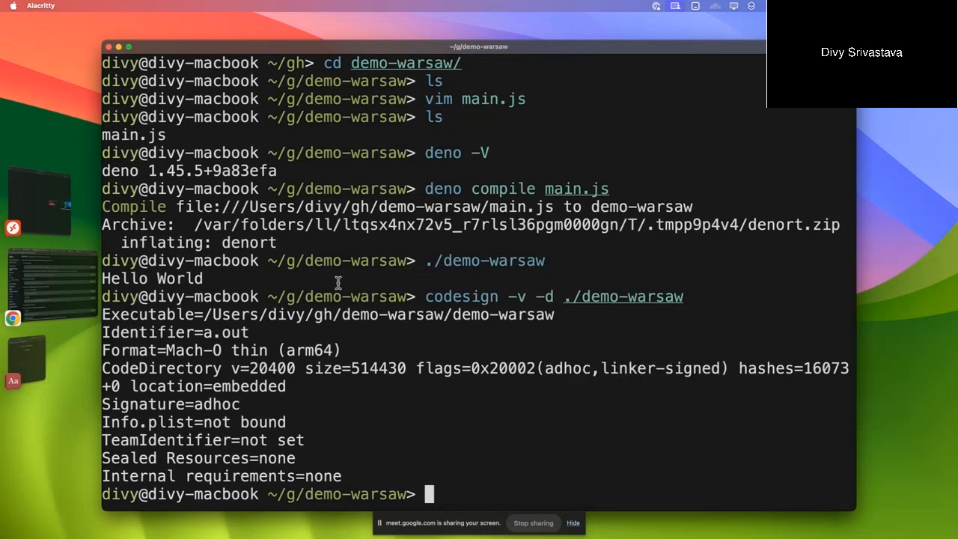
pyautogui.moveTo(221, 337)
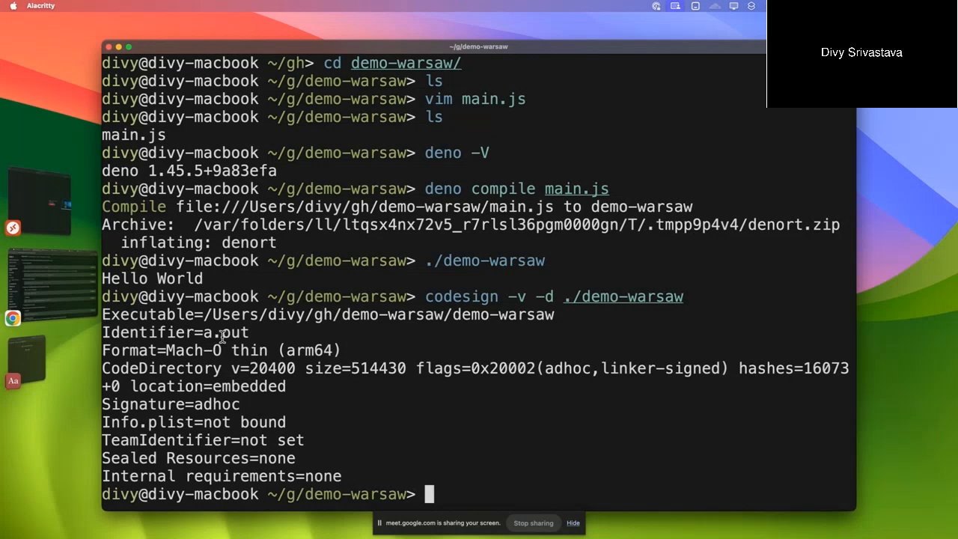
pyautogui.moveTo(87, 348)
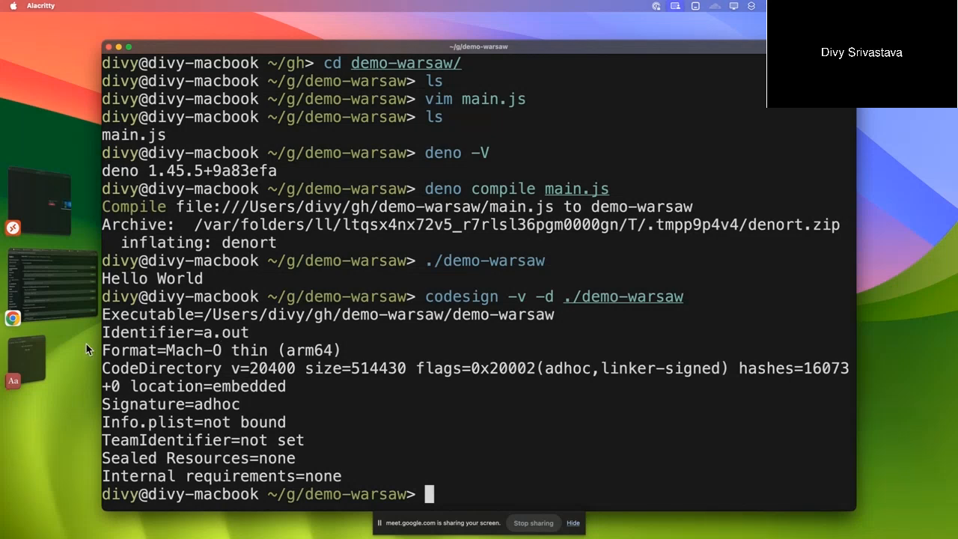
pyautogui.doubleClick(238, 333)
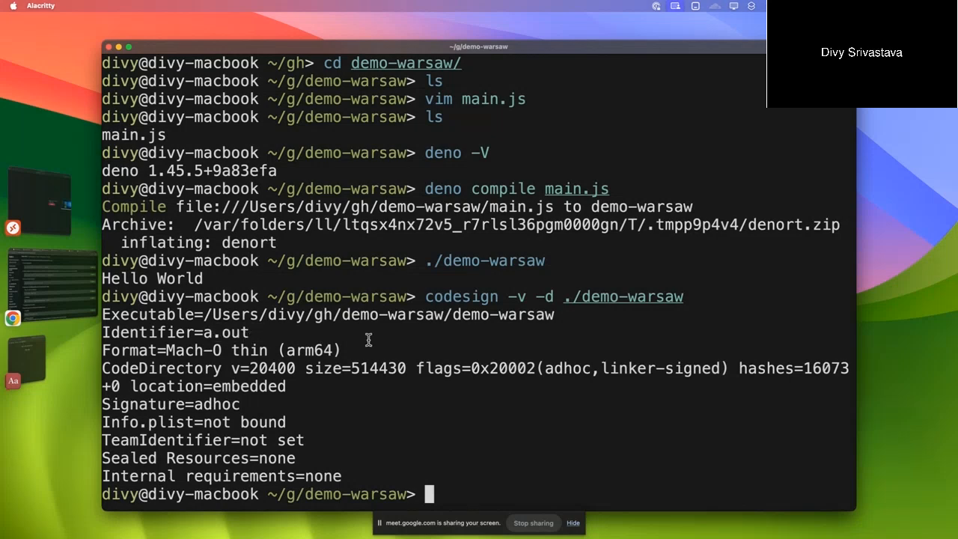
pyautogui.write('ls')
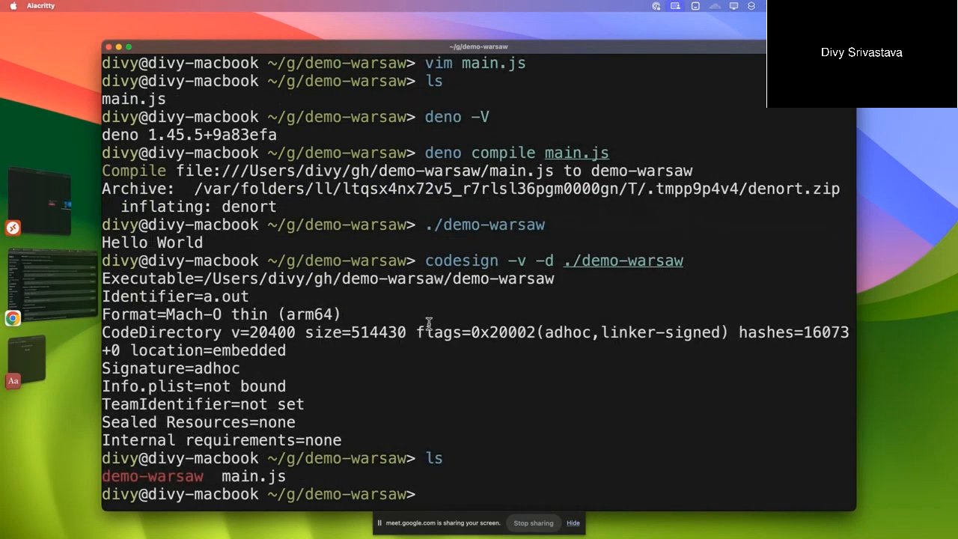
# - Re-sign demo-warsaw ad hoc with codesign, run it again, and start an otool -l command
pyautogui.press('Up')
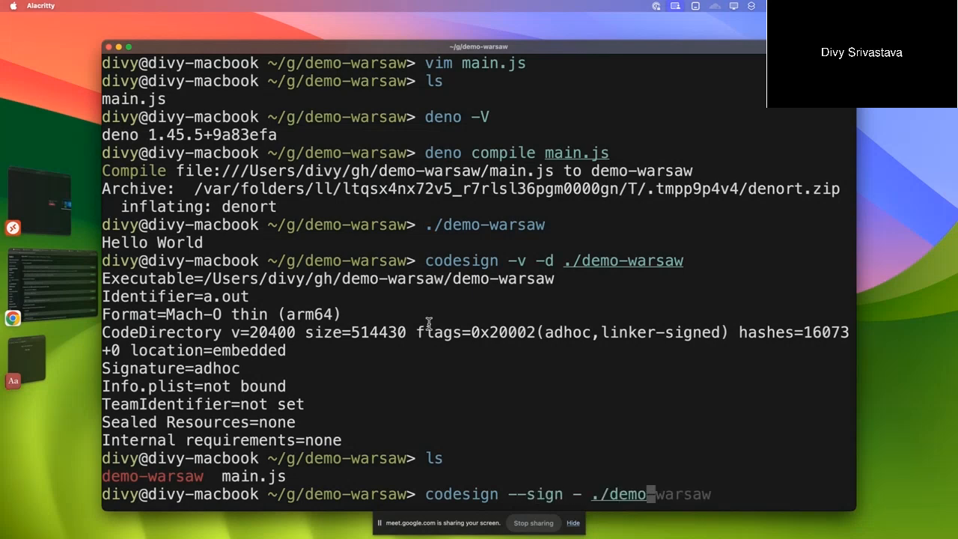
pyautogui.press('Return')
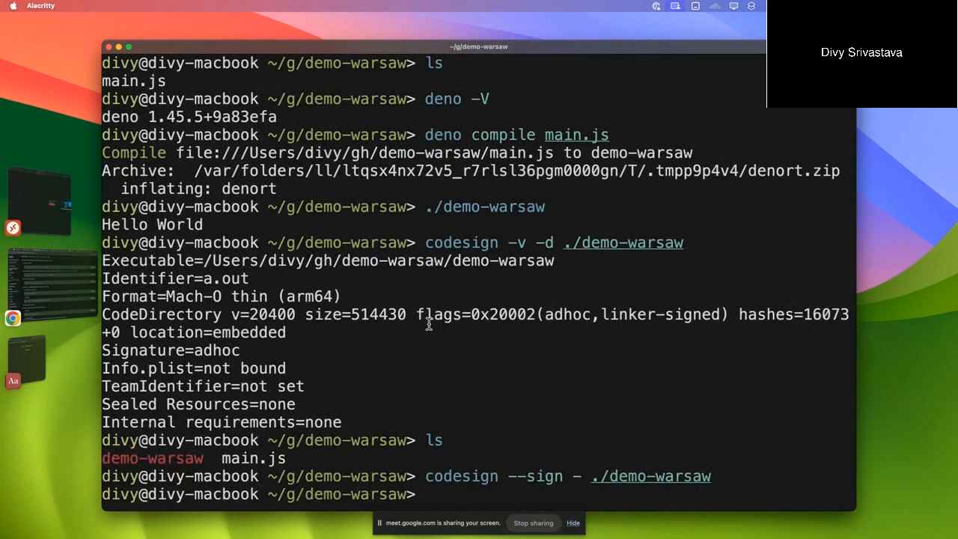
pyautogui.write('./demo-warsaw')
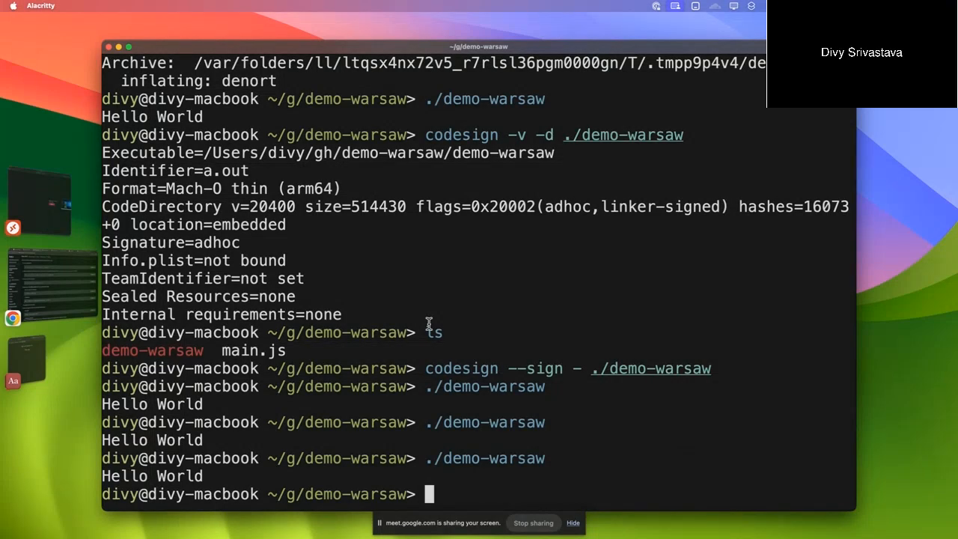
pyautogui.write('otool -l ./exec_mach64_out')
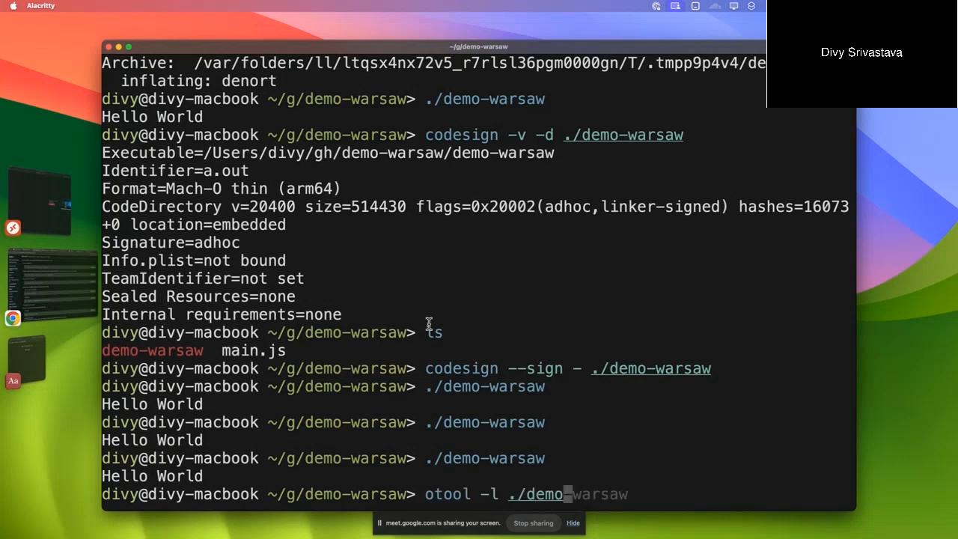
# - List demo-warsaw's load commands with otool -l, highlight LC_CODE_SIGNATURE, and start cd .. to the deno folder
pyautogui.press('Return')
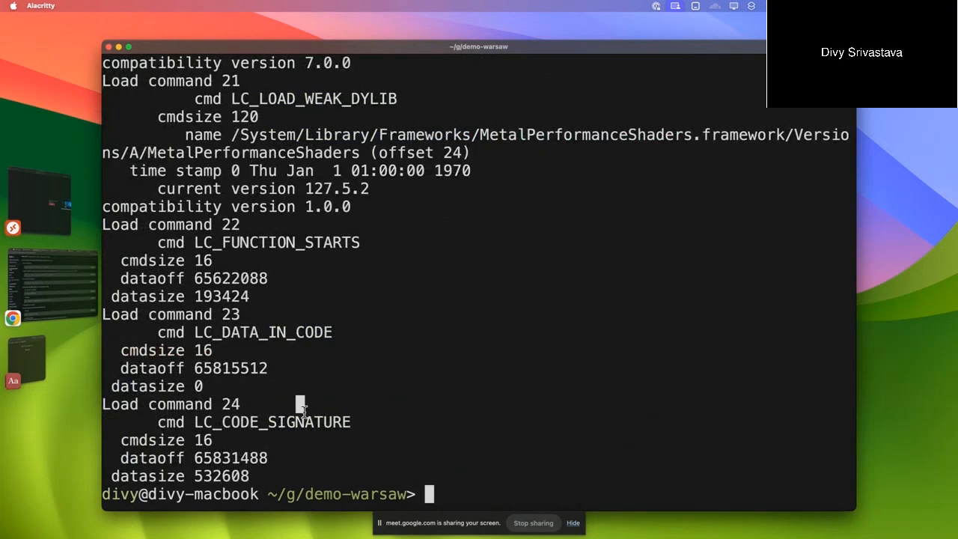
pyautogui.doubleClick(272, 422)
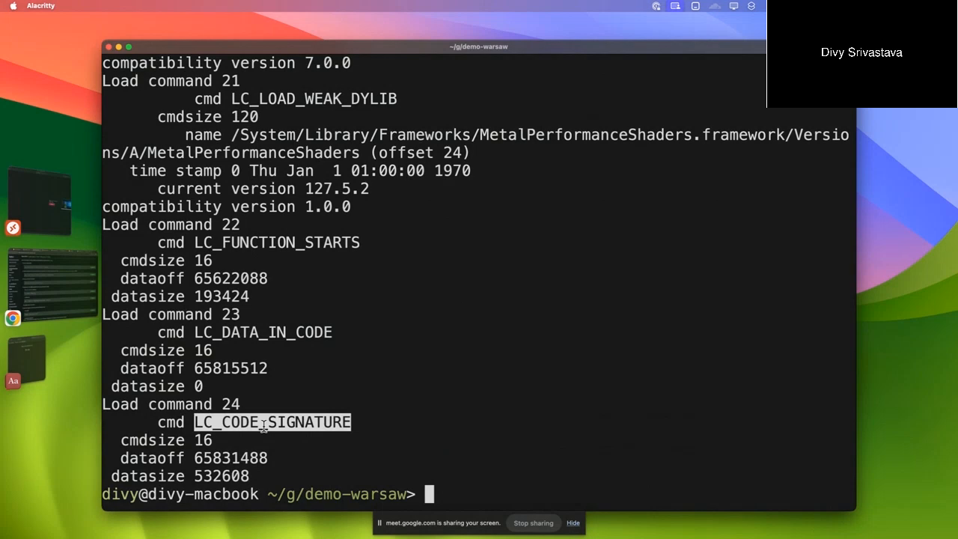
pyautogui.scroll(-3)
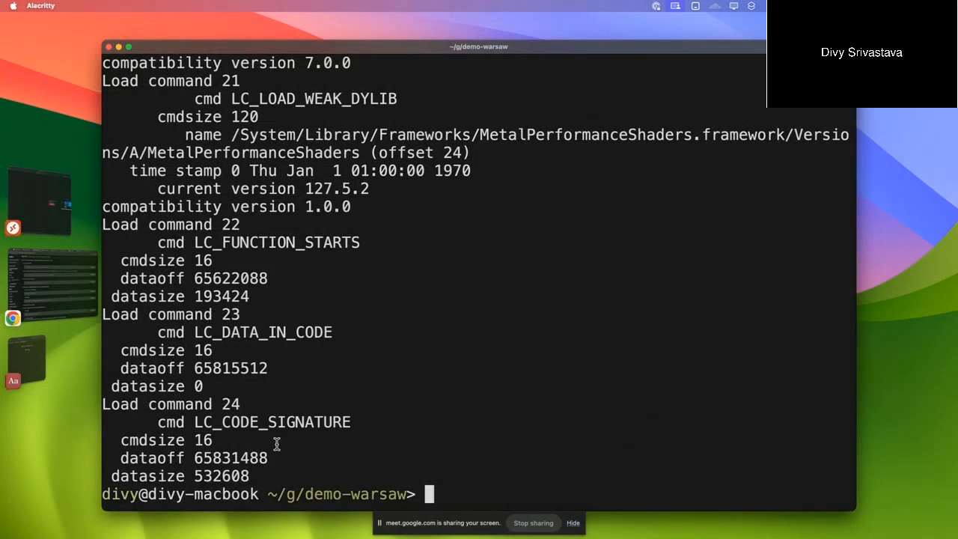
pyautogui.write('cd ../deno')
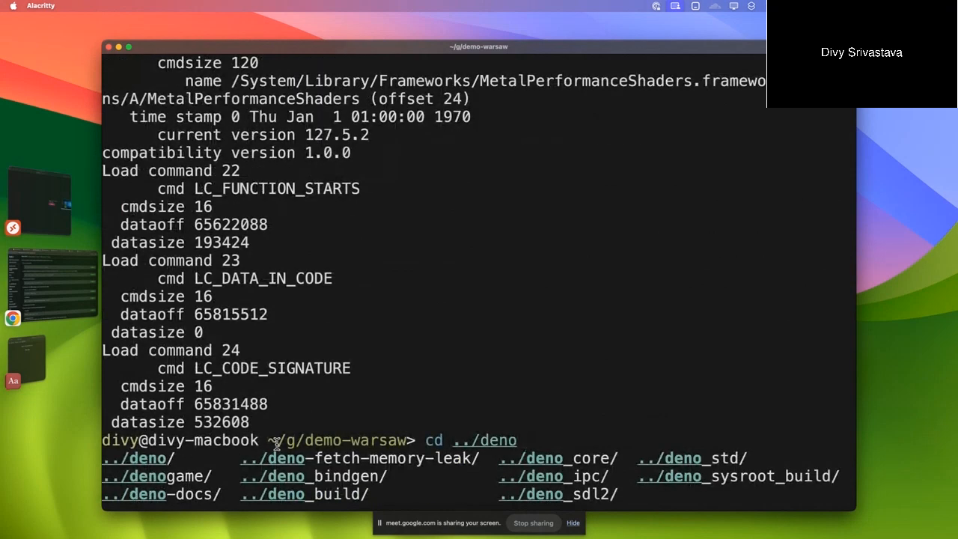
# - Change into warsaw-deno-party, review game.ts, and run it with deno run -A --unstable-ffi
pyautogui.press('backspace')
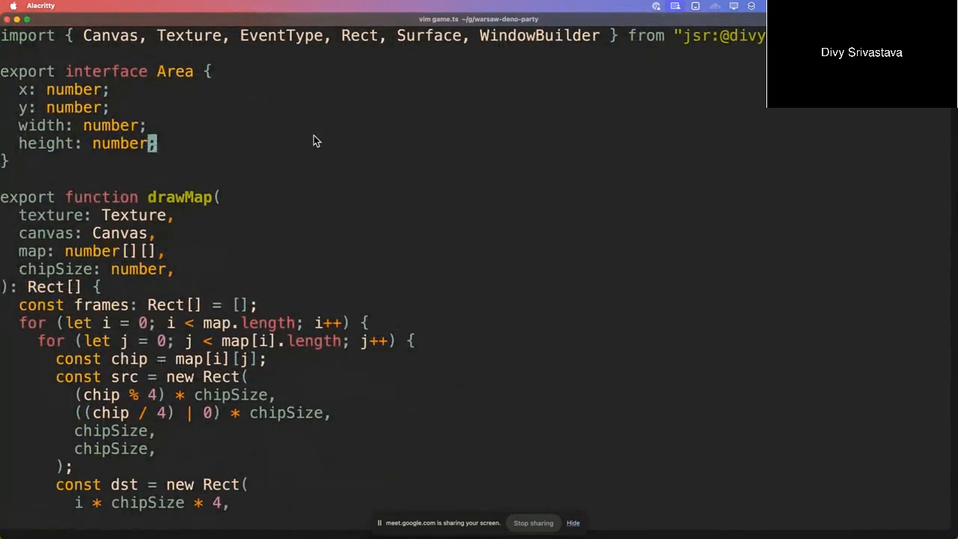
pyautogui.scroll(-3)
pyautogui.write('deno run -A game.ts')
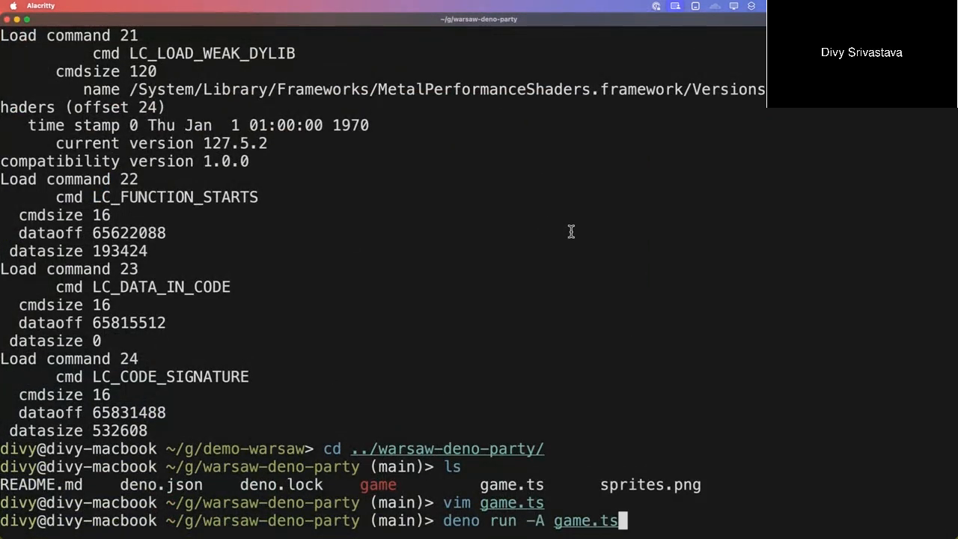
pyautogui.press('Return')
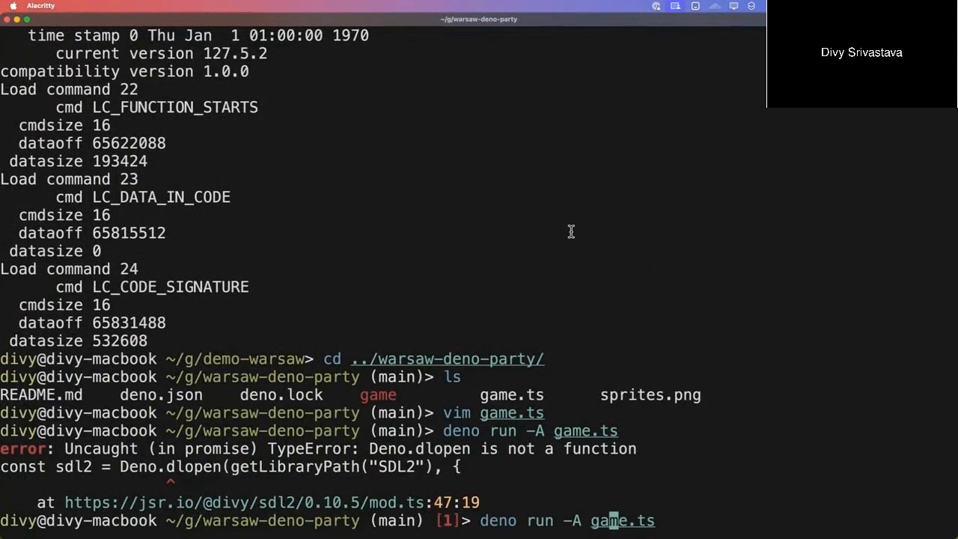
pyautogui.write('--unstable-ffo')
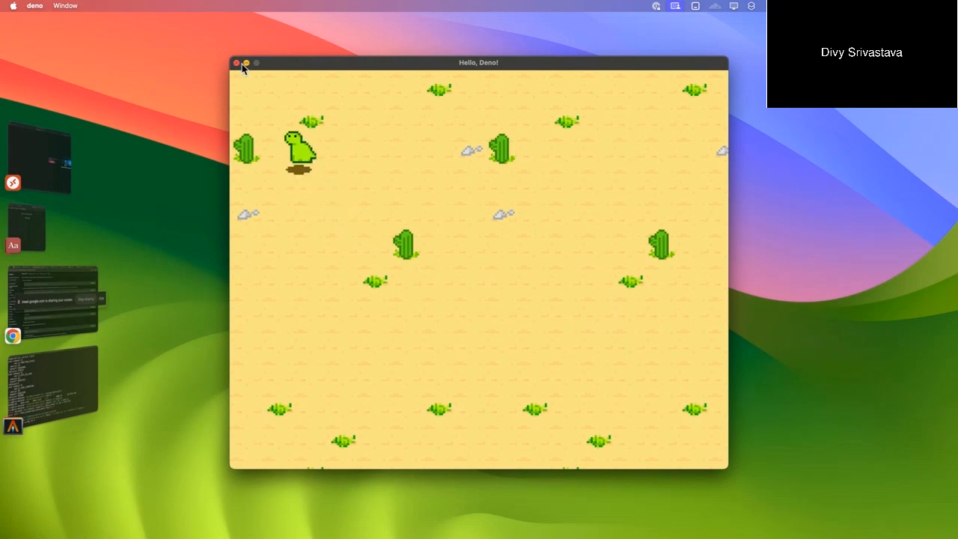
# - Close the game window and remove the old game executable
pyautogui.click(237, 63)
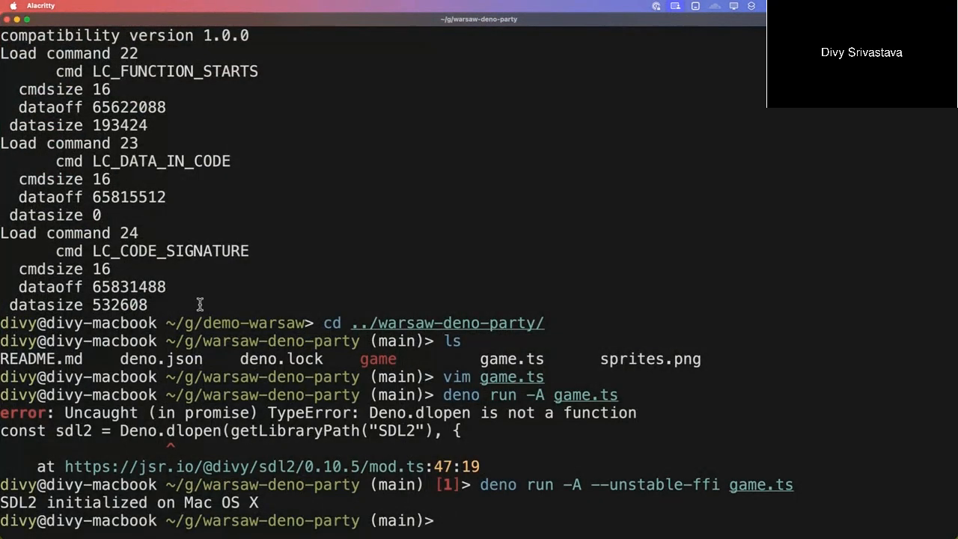
pyautogui.write('rm game')
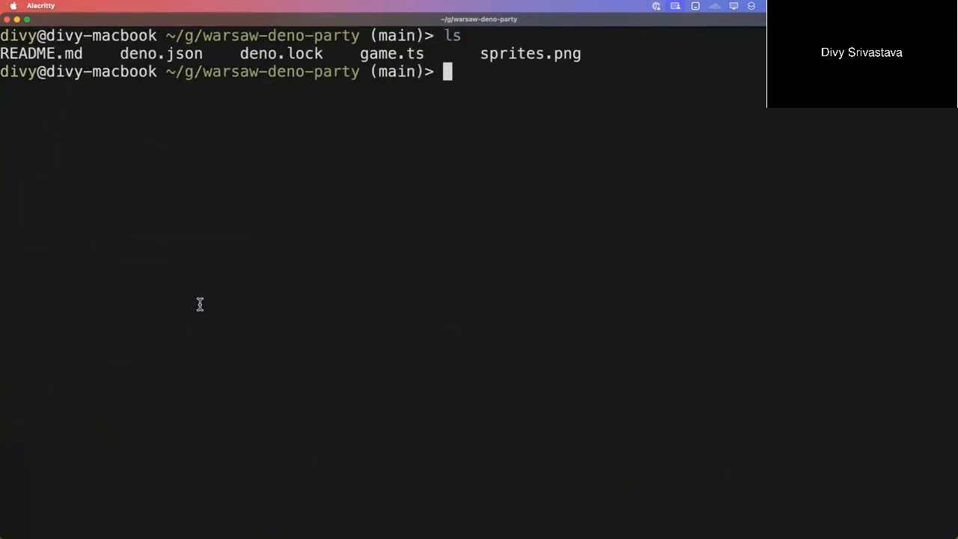
# - Check the compile task, build game.ts with deno task compile and run ./game
pyautogui.write('vim game.ts')
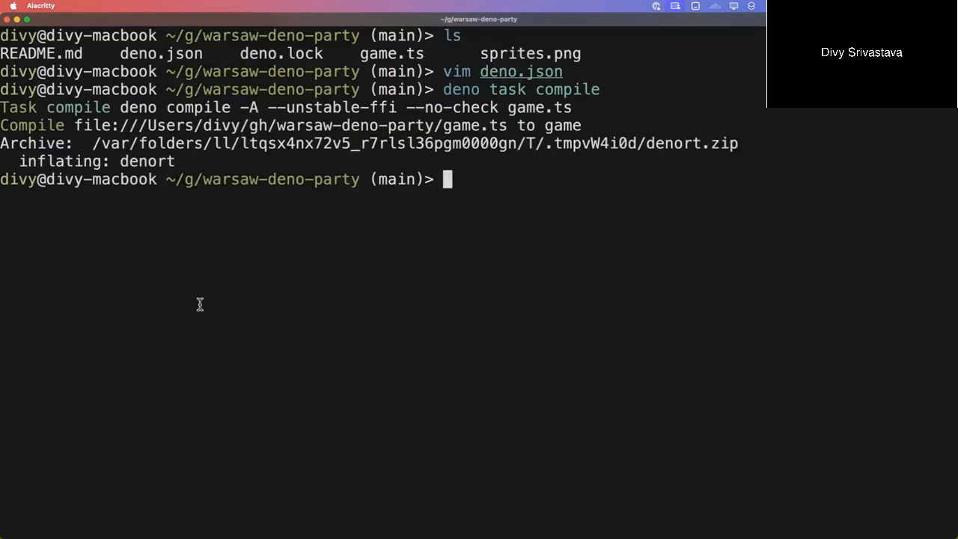
pyautogui.write('./game')
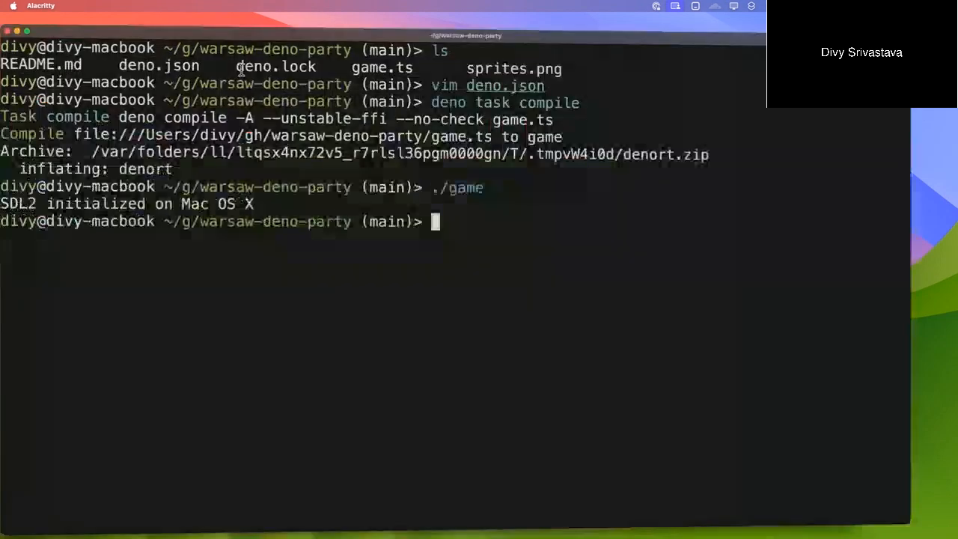
# - Move ./game to the home folder and run it there, hitting the sprites.png not found error
pyautogui.write('mv')
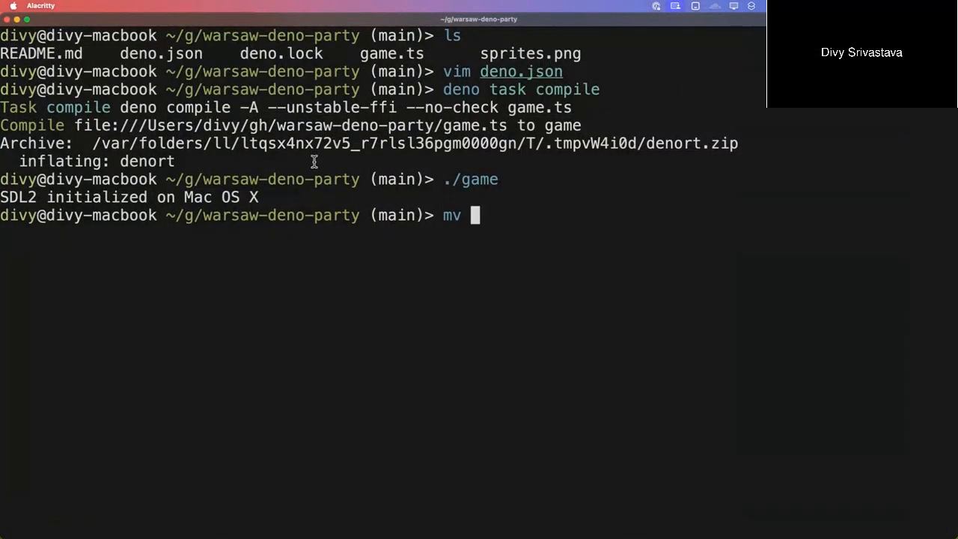
pyautogui.write('./game ~/')
pyautogui.write('cd ~/')
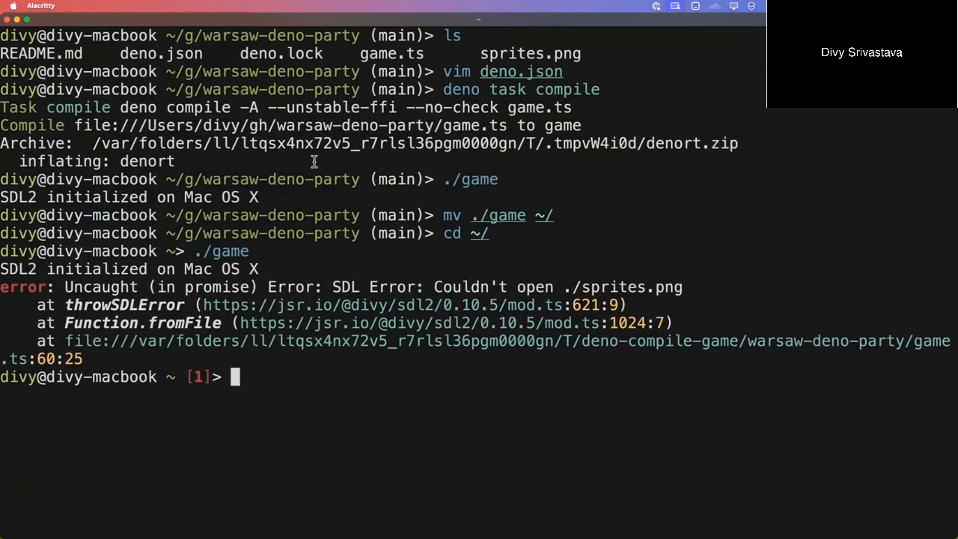
pyautogui.write('p')
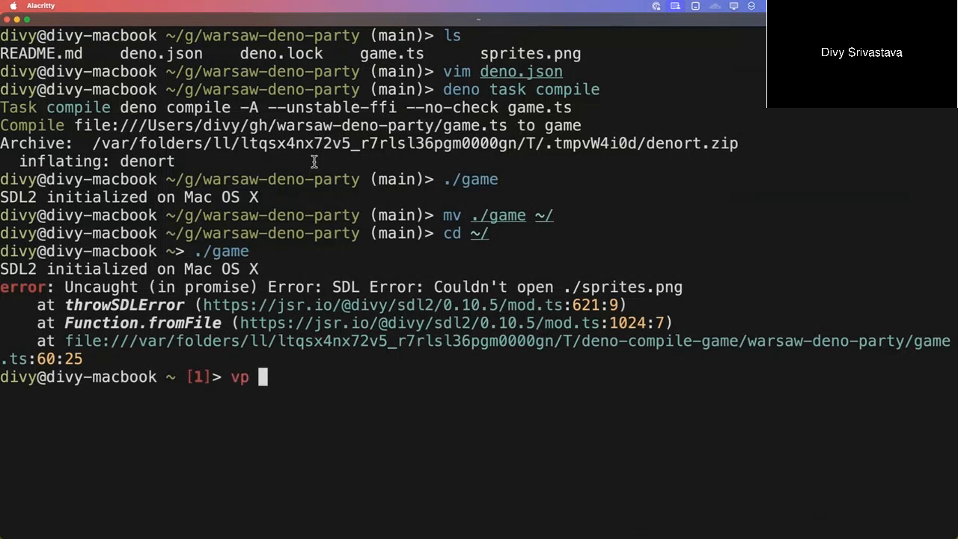
pyautogui.press('Backspace')
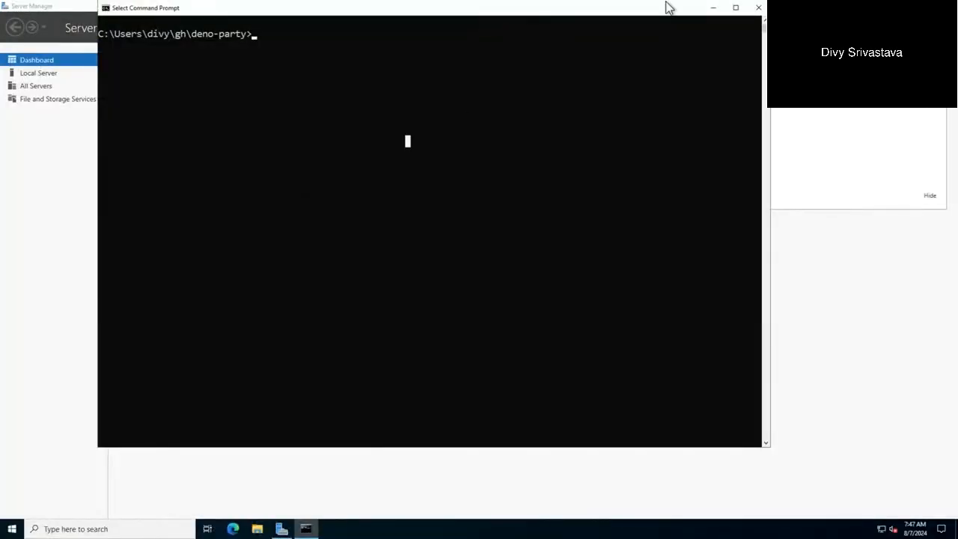
# - Clear the screen, remove the old game.exe and check deno -V shows 1.45.5
pyautogui.write('l')
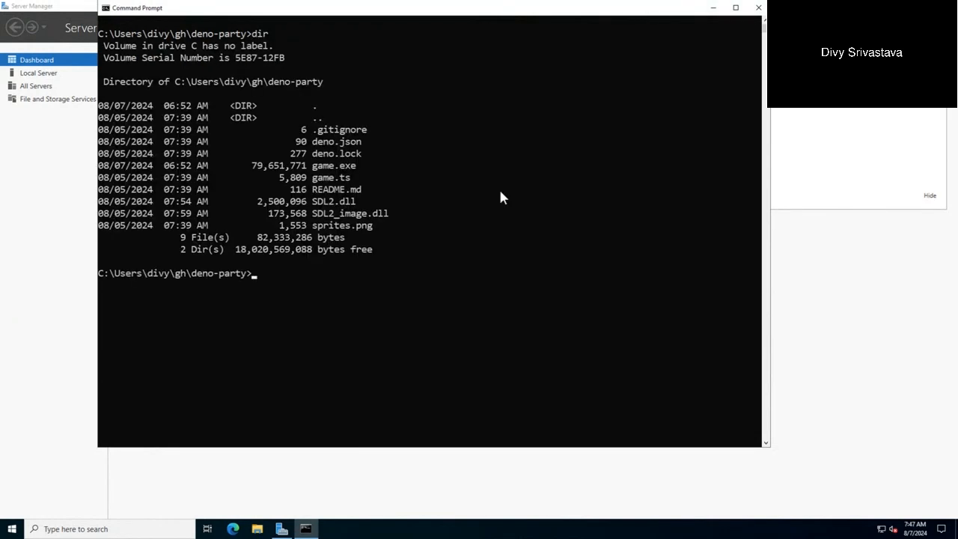
pyautogui.moveTo(327, 209)
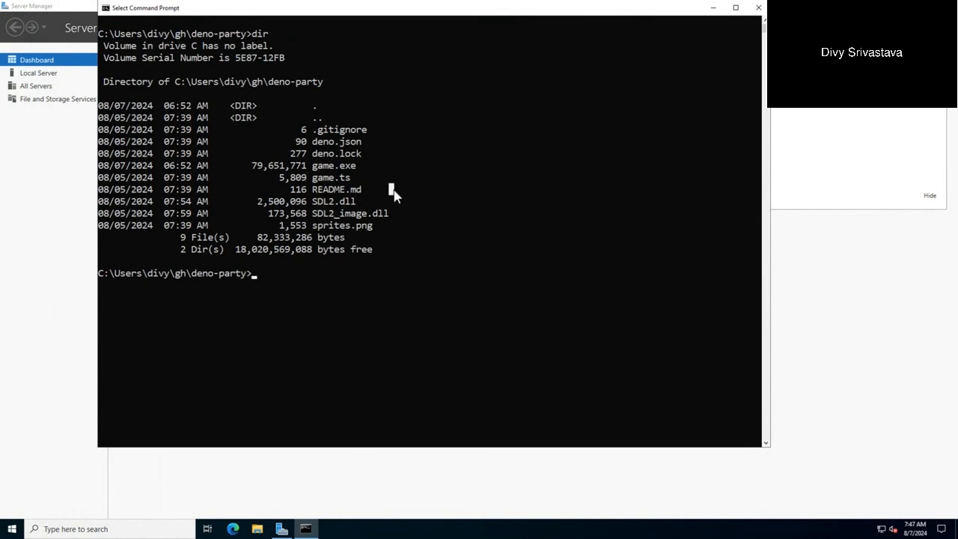
pyautogui.write('rm')
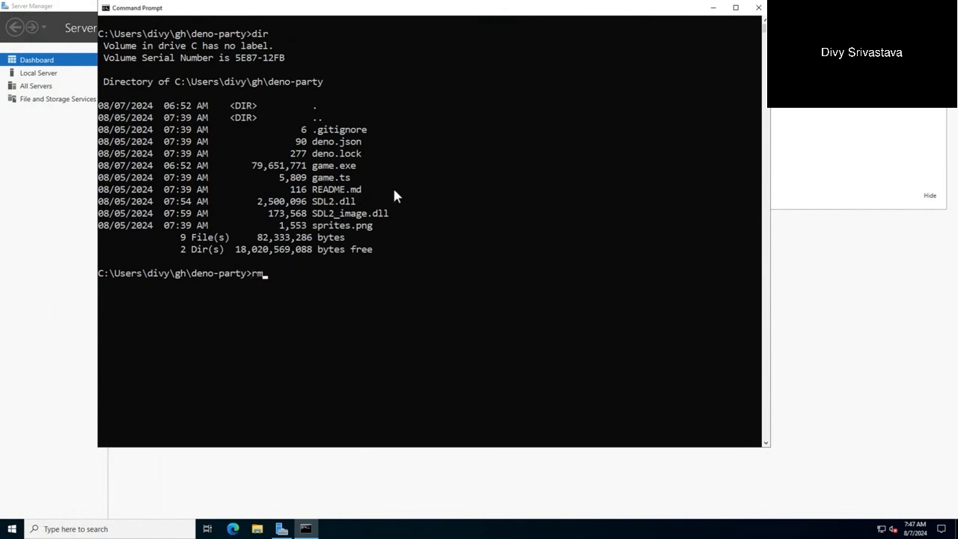
pyautogui.write('game.exe')
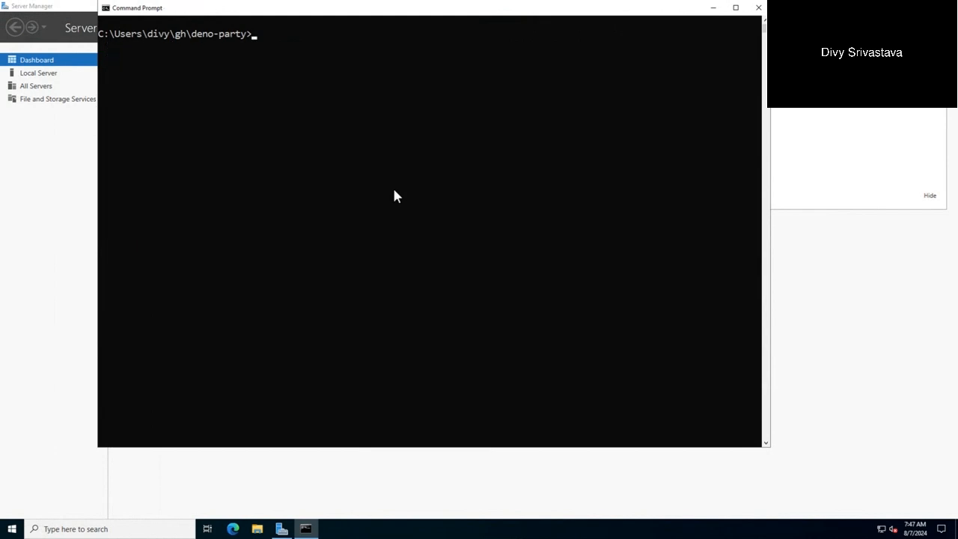
pyautogui.write('dne')
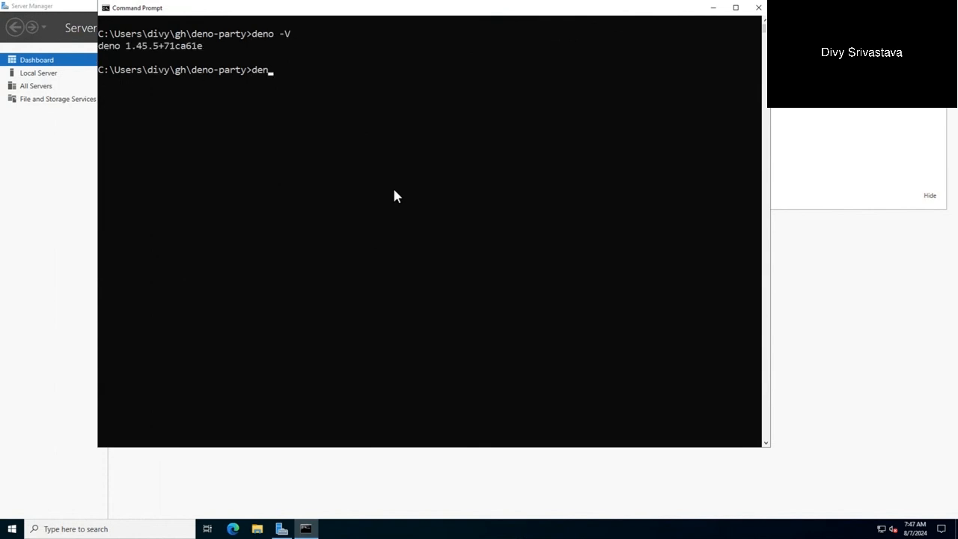
# - Run deno run -A game.ts, then fix the flag and rerun with --unstable-ffi
pyautogui.write('run -A .git')
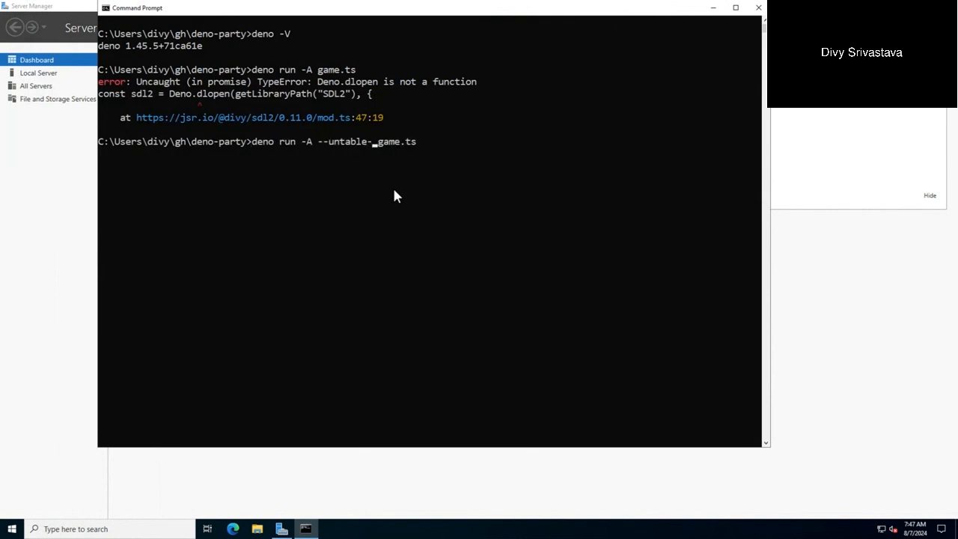
pyautogui.press('Backspace')
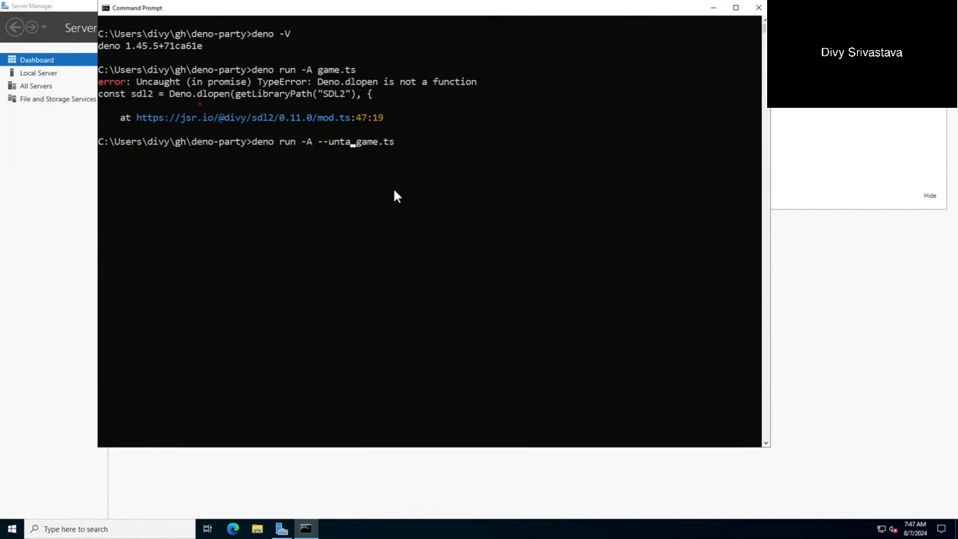
pyautogui.write('stable-')
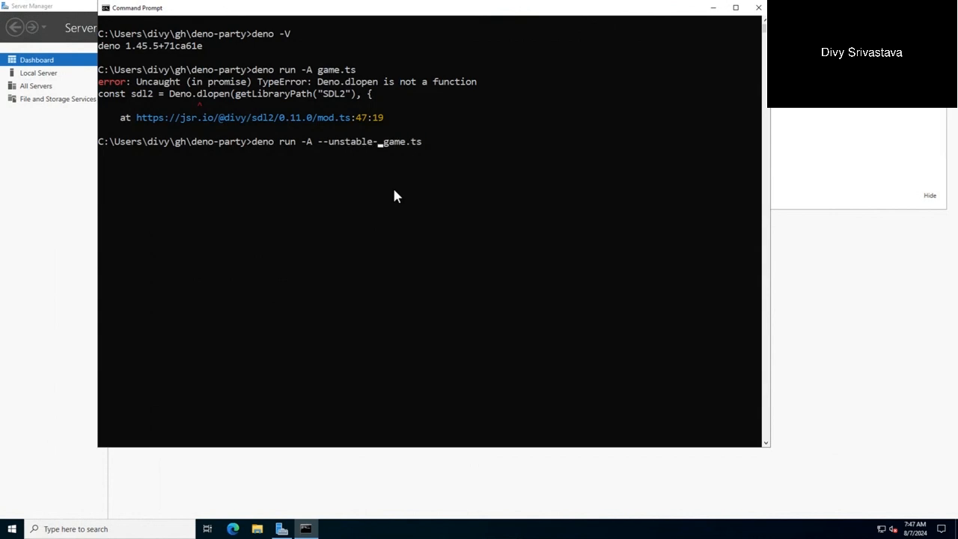
pyautogui.write('ffi')
pyautogui.press('enter')
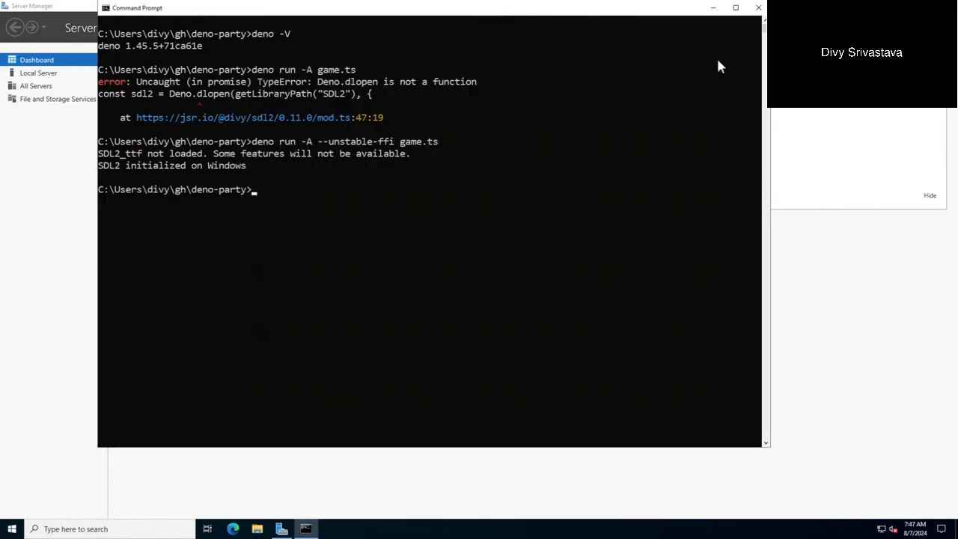
# - Compile game.ts with deno compile -A --unstable-ffi --no-check and list the folder with dir
pyautogui.write('deno run -A --unstable-ffi game.ts')
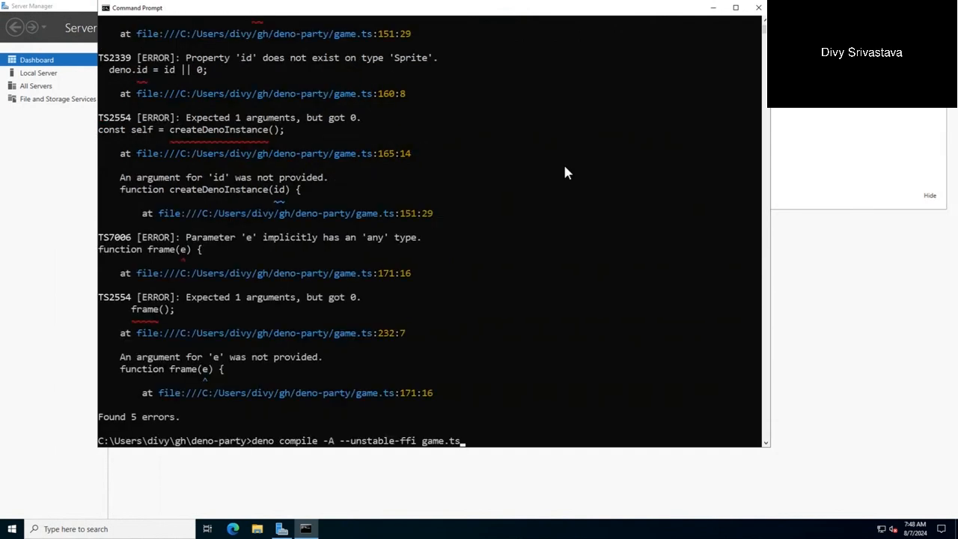
pyautogui.write('--no-check')
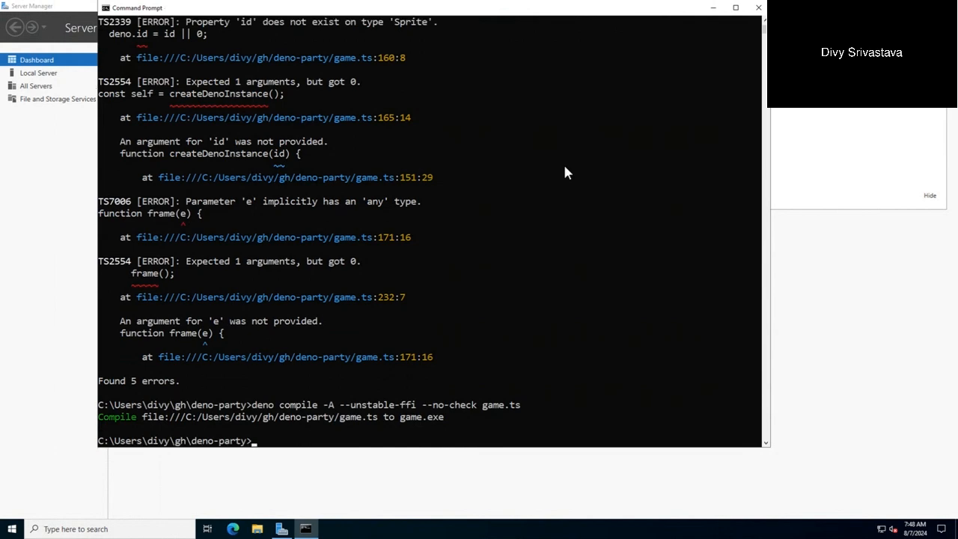
pyautogui.write('dir')
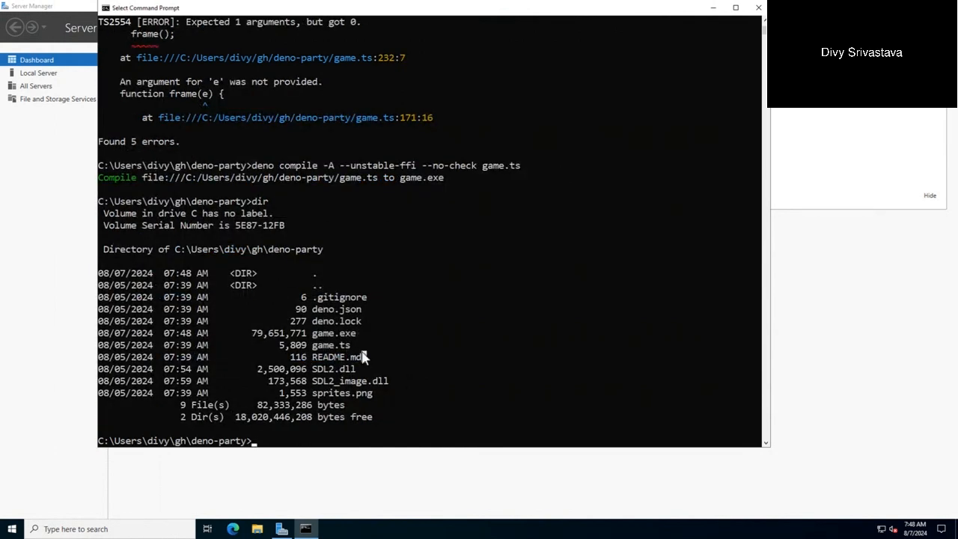
# - Run game.exe and play briefly in the Hello, Deno! desert game window
pyautogui.write('game.exe')
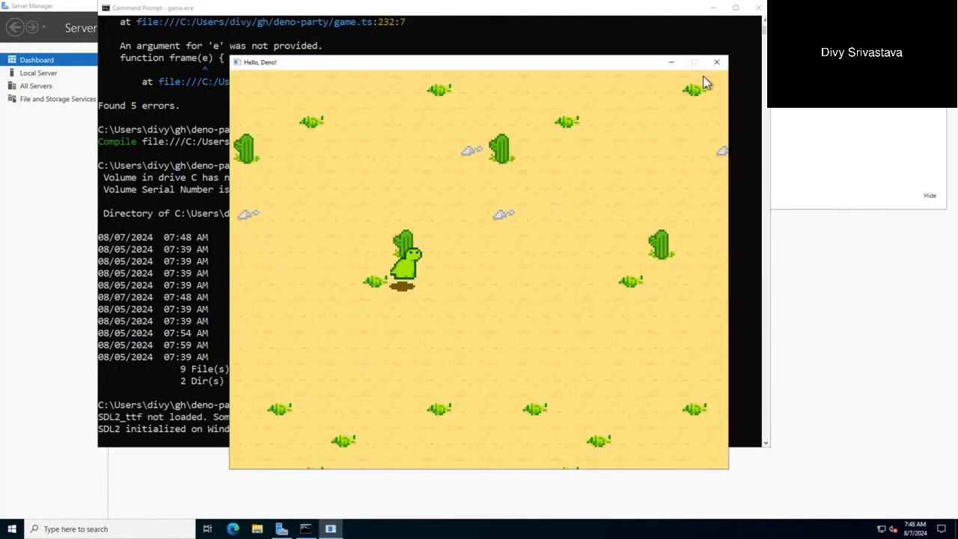
pyautogui.click(716, 63)
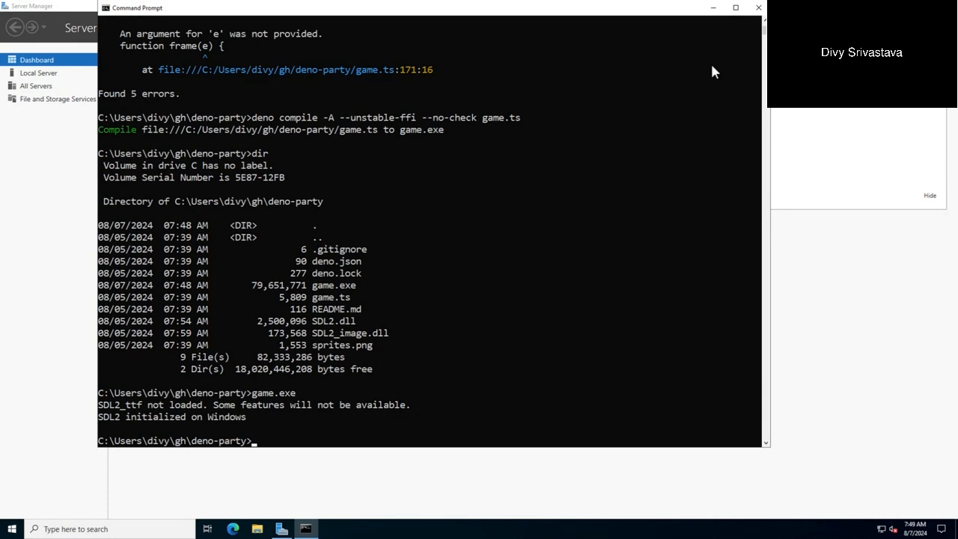
# - List the deno-party project files, then run codesign and signtool, both unrecognized on Windows
pyautogui.write('ls')
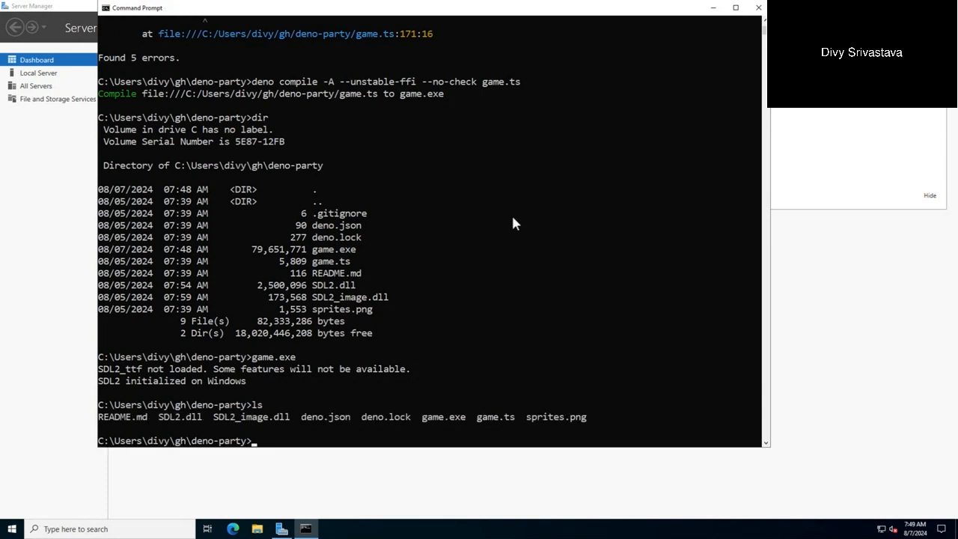
pyautogui.moveTo(482, 269)
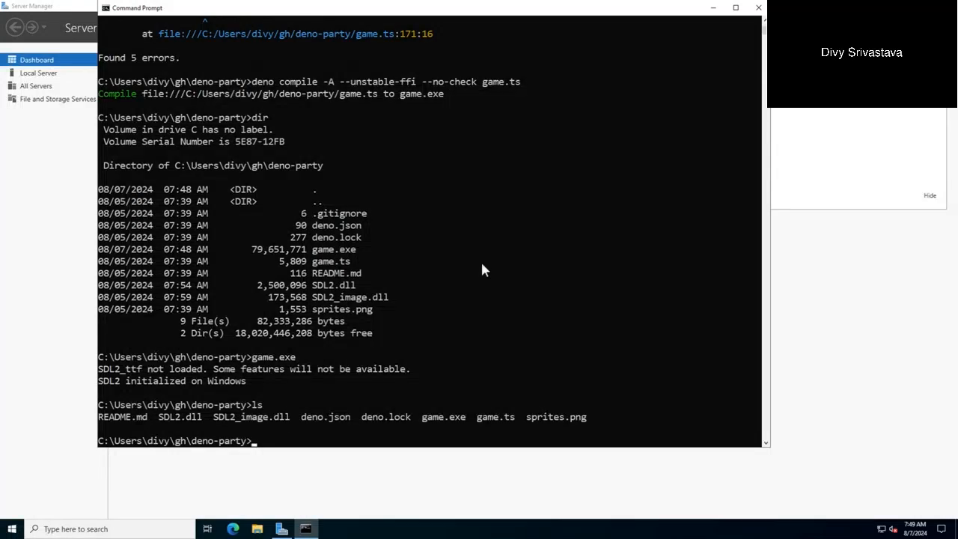
pyautogui.moveTo(431, 367)
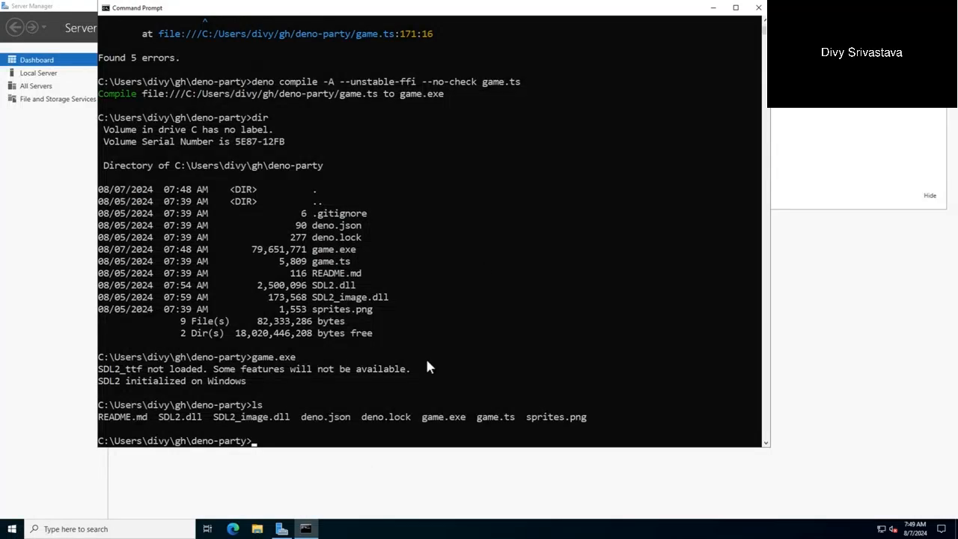
pyautogui.write('codesign')
pyautogui.write('signtool')
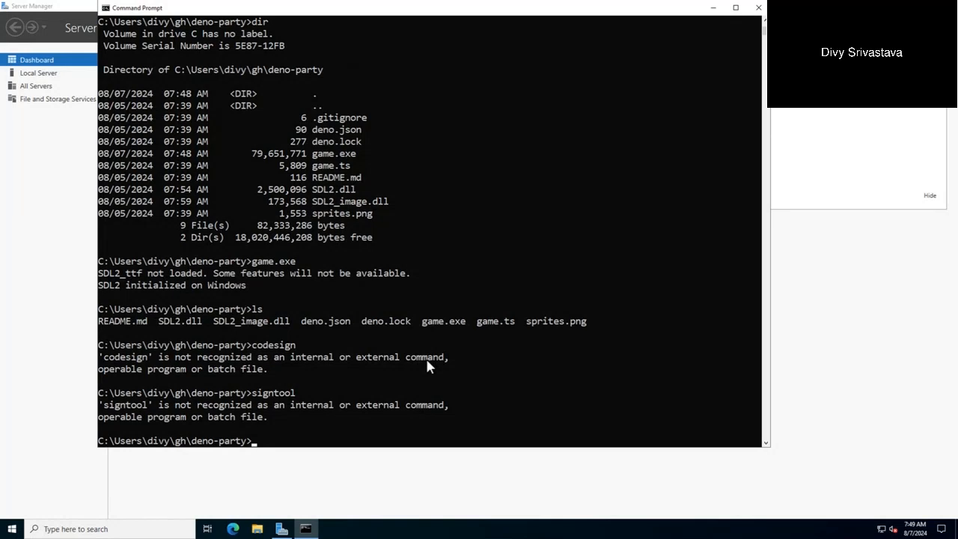
pyautogui.moveTo(314, 500)
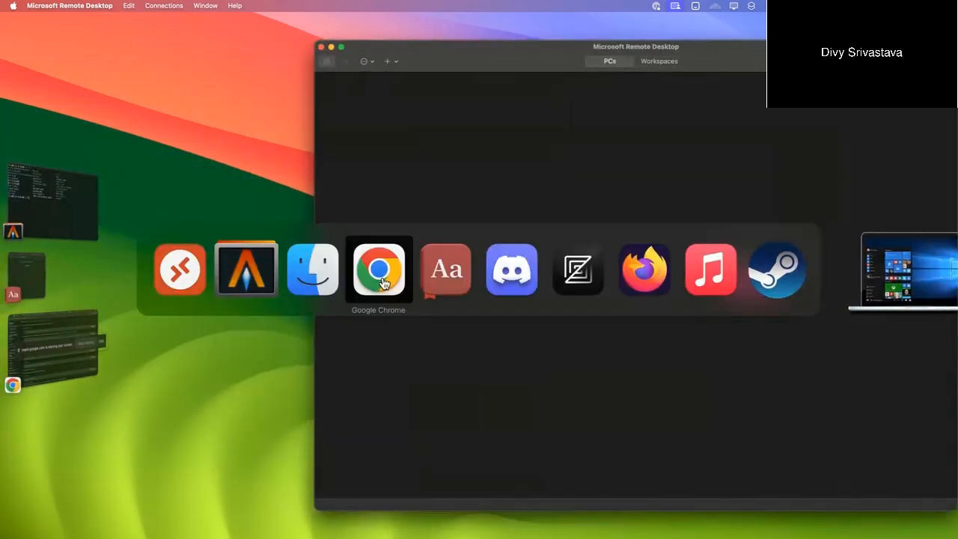
# - Return to the deck and advance from the Comparison slide to slide 11, the Binary size chart
pyautogui.click(377, 270)
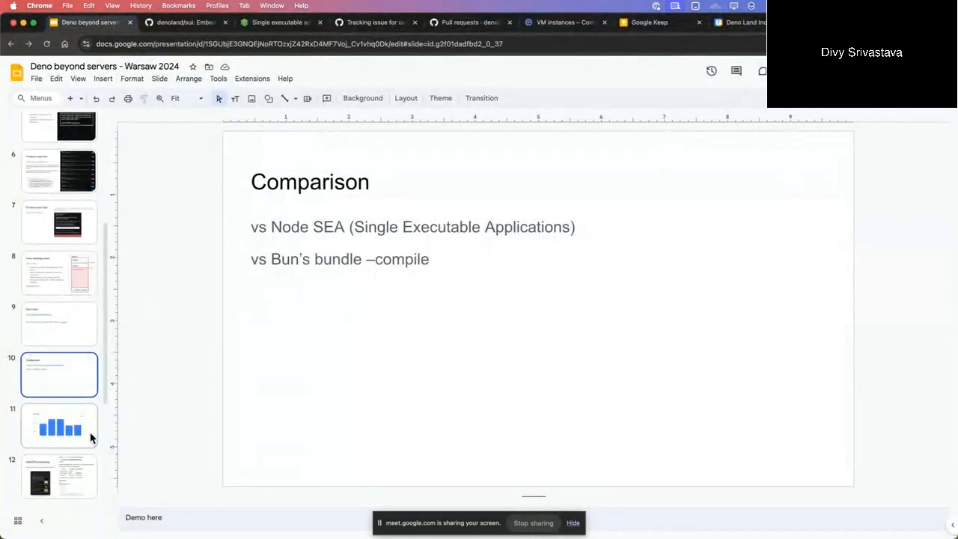
pyautogui.click(60, 425)
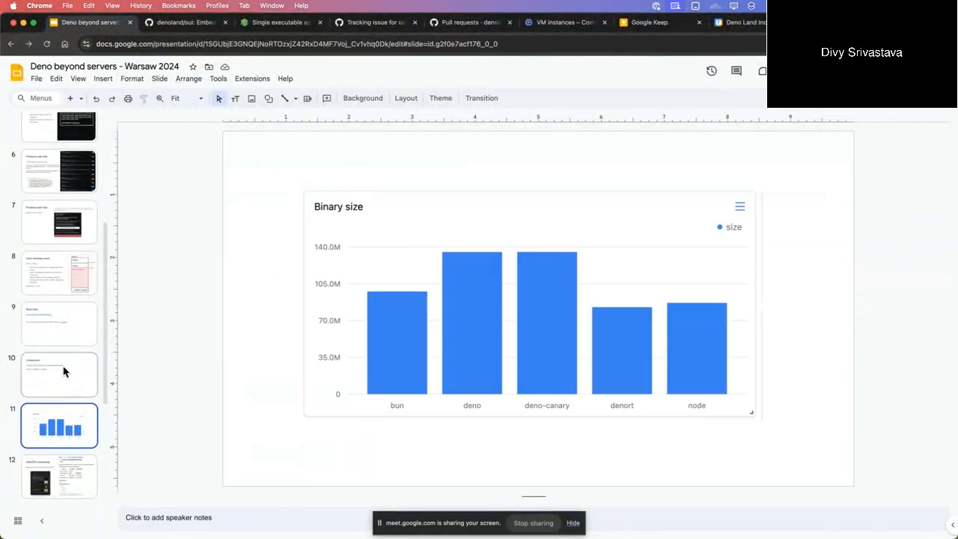
pyautogui.click(60, 374)
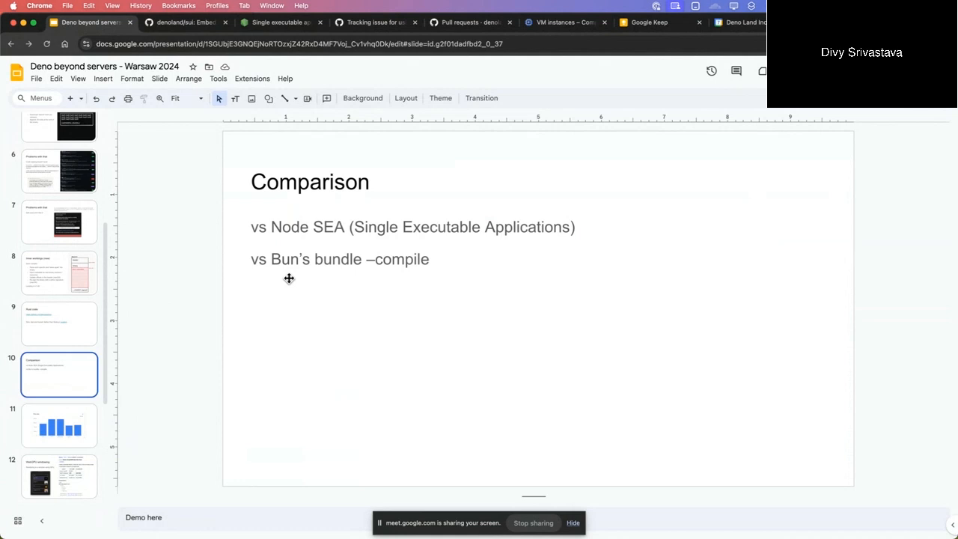
pyautogui.moveTo(147, 353)
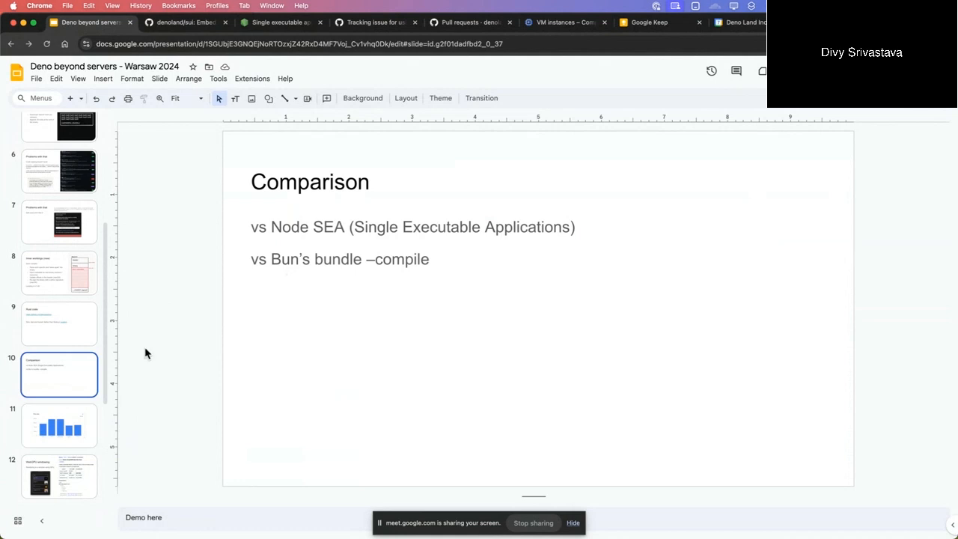
pyautogui.click(59, 425)
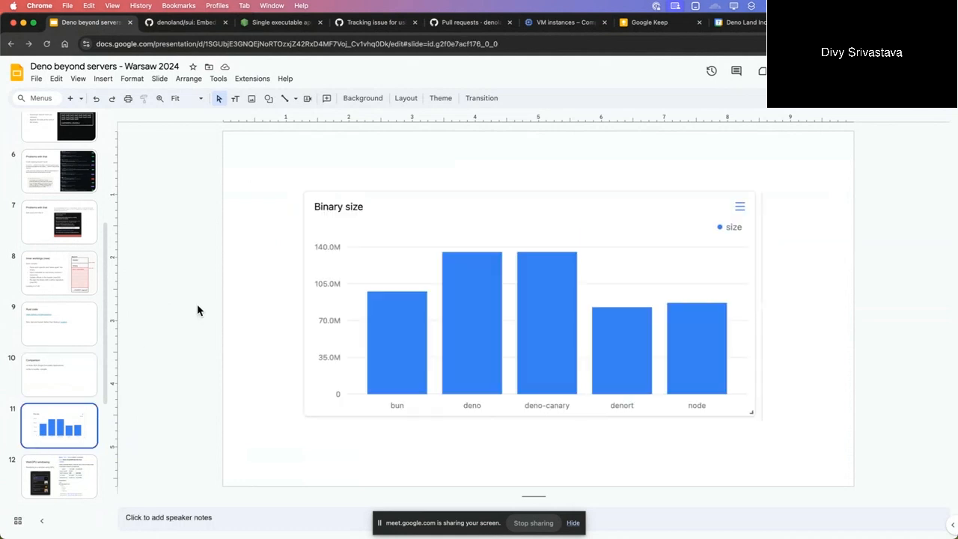